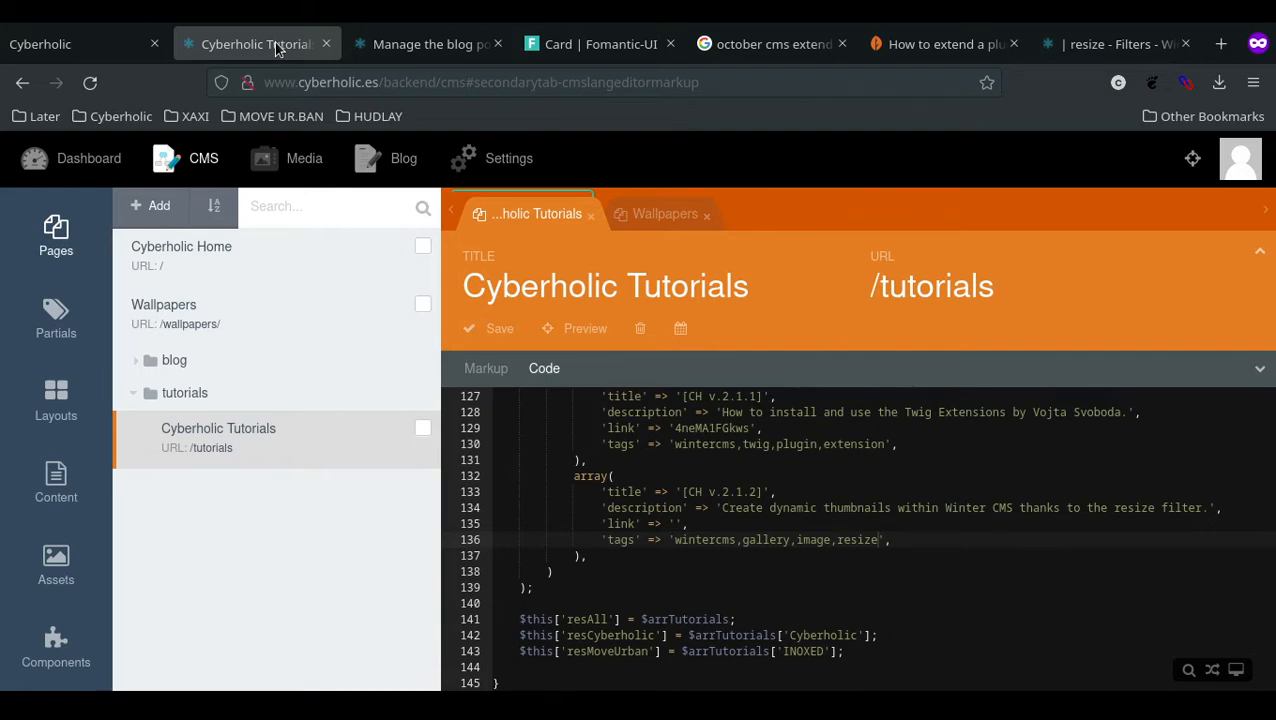
Switch to the live Cyberholic Wallpapers tab and scroll through the thumbnail grid down to the pagination
left_click(75, 43)
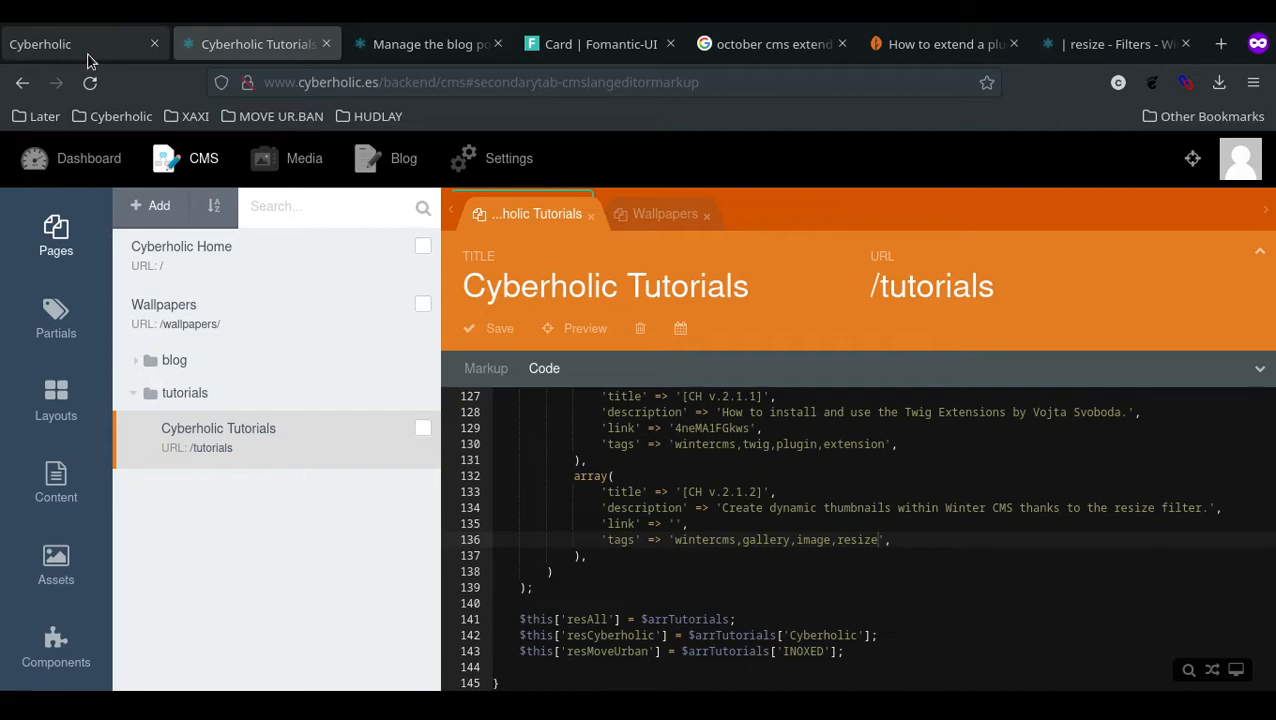
left_click(40, 43)
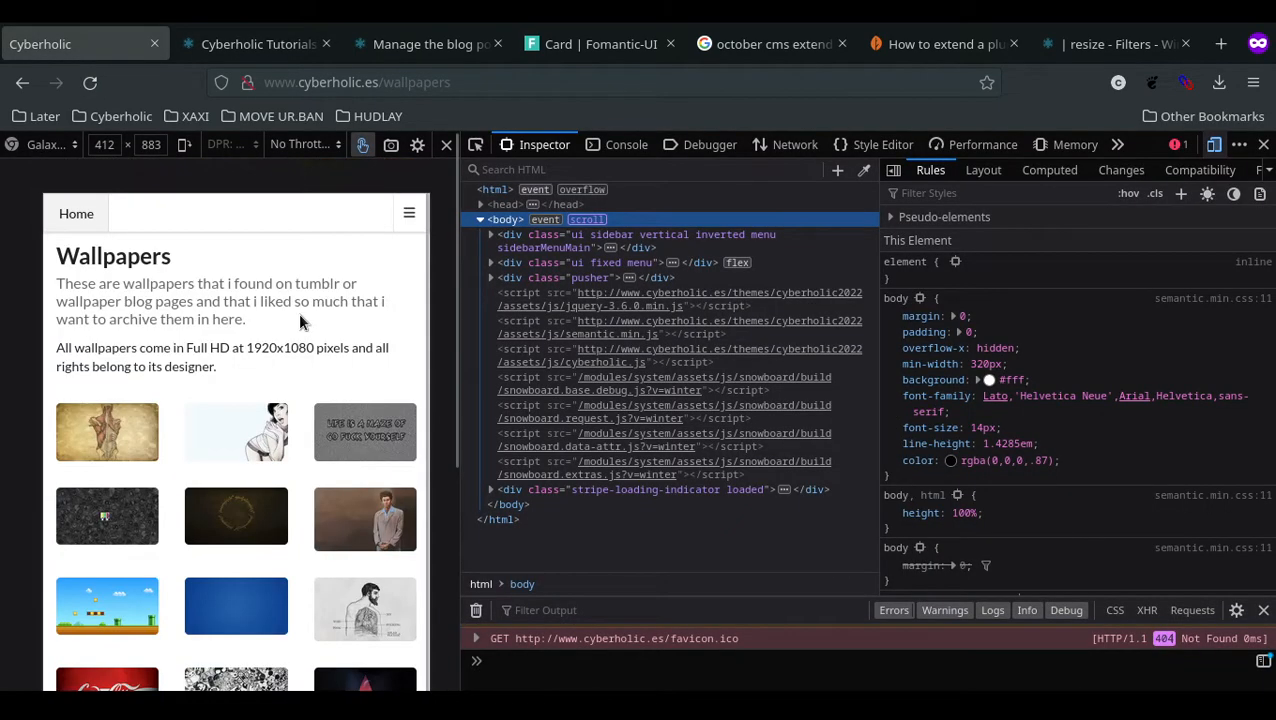
scroll("down", 3)
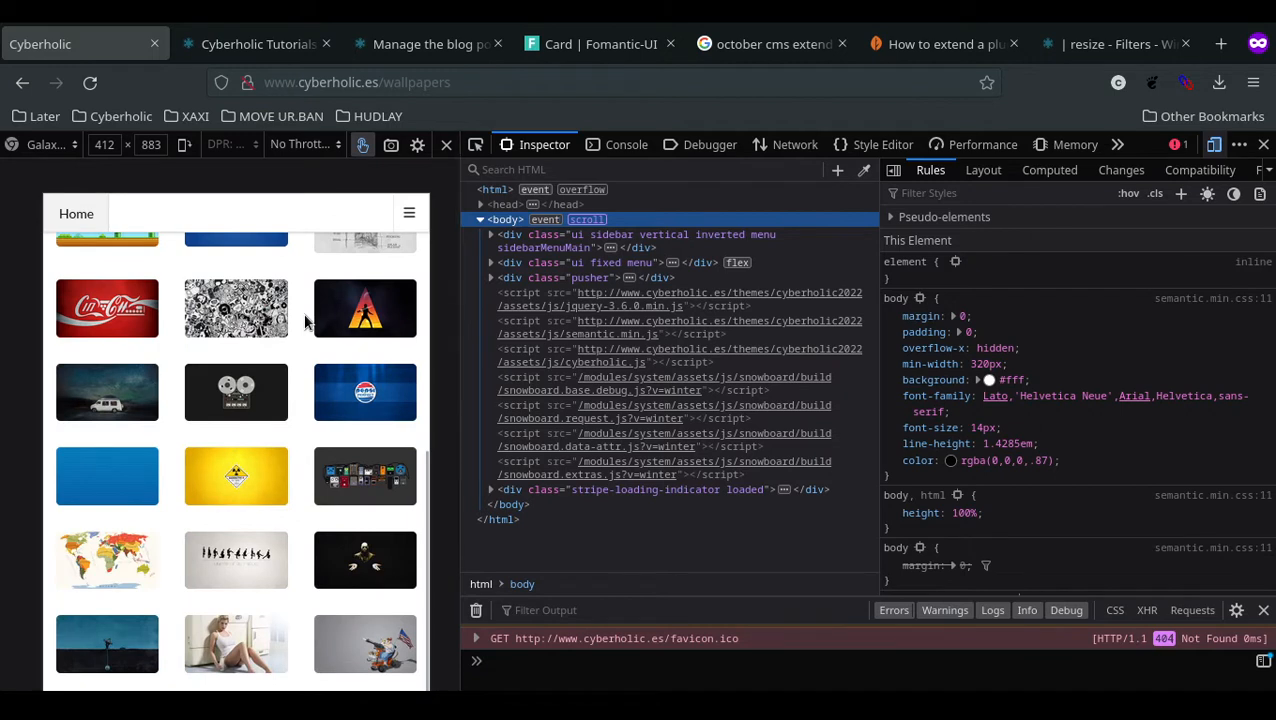
scroll("down", 3)
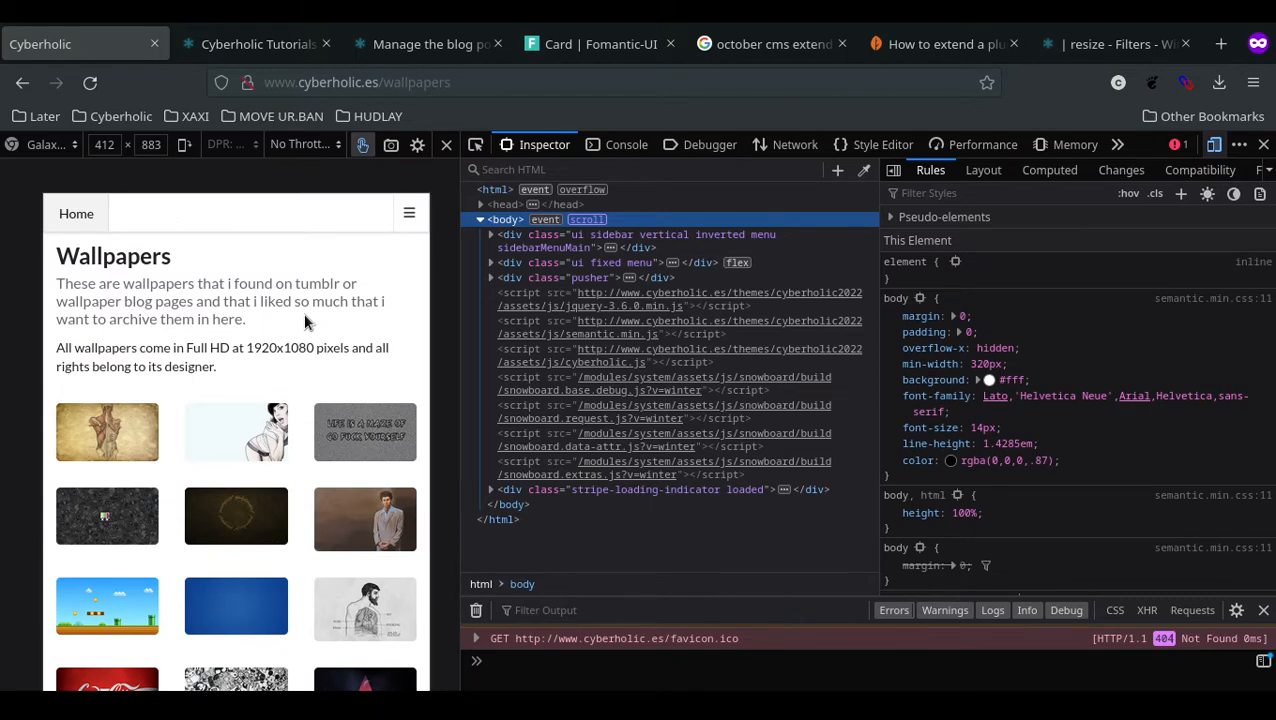
scroll("down", 3)
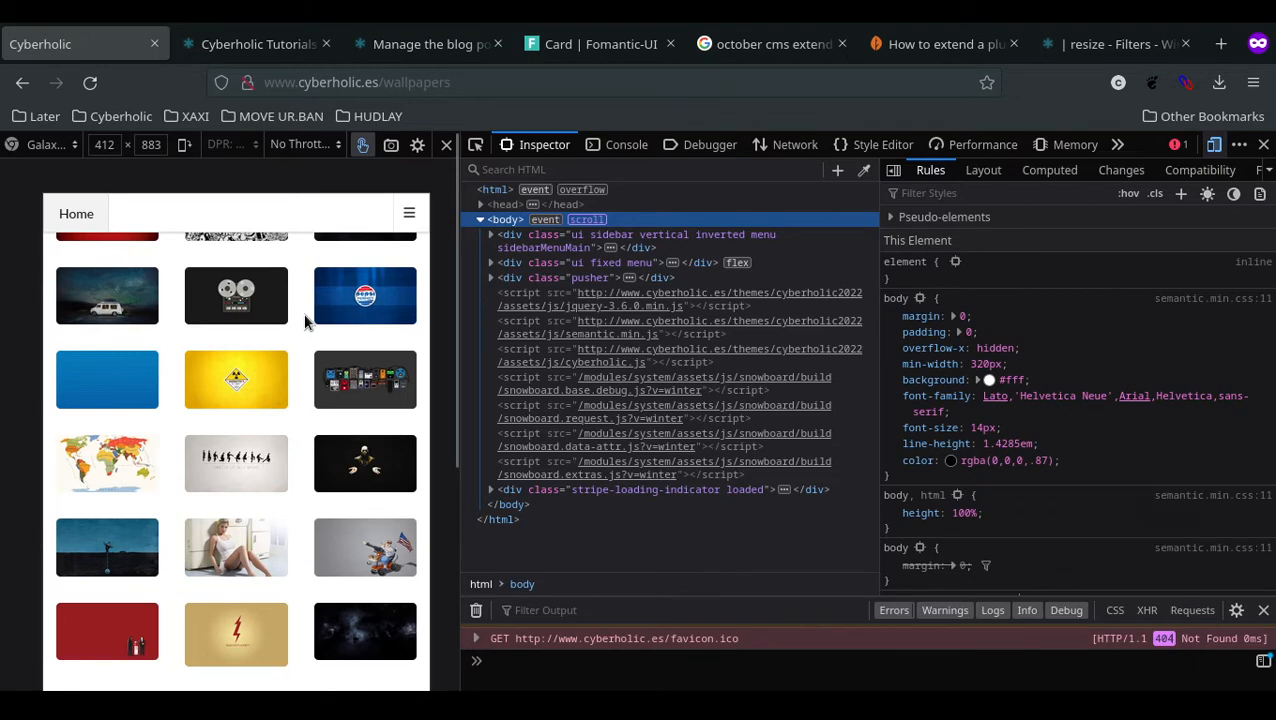
mouse_move(287, 317)
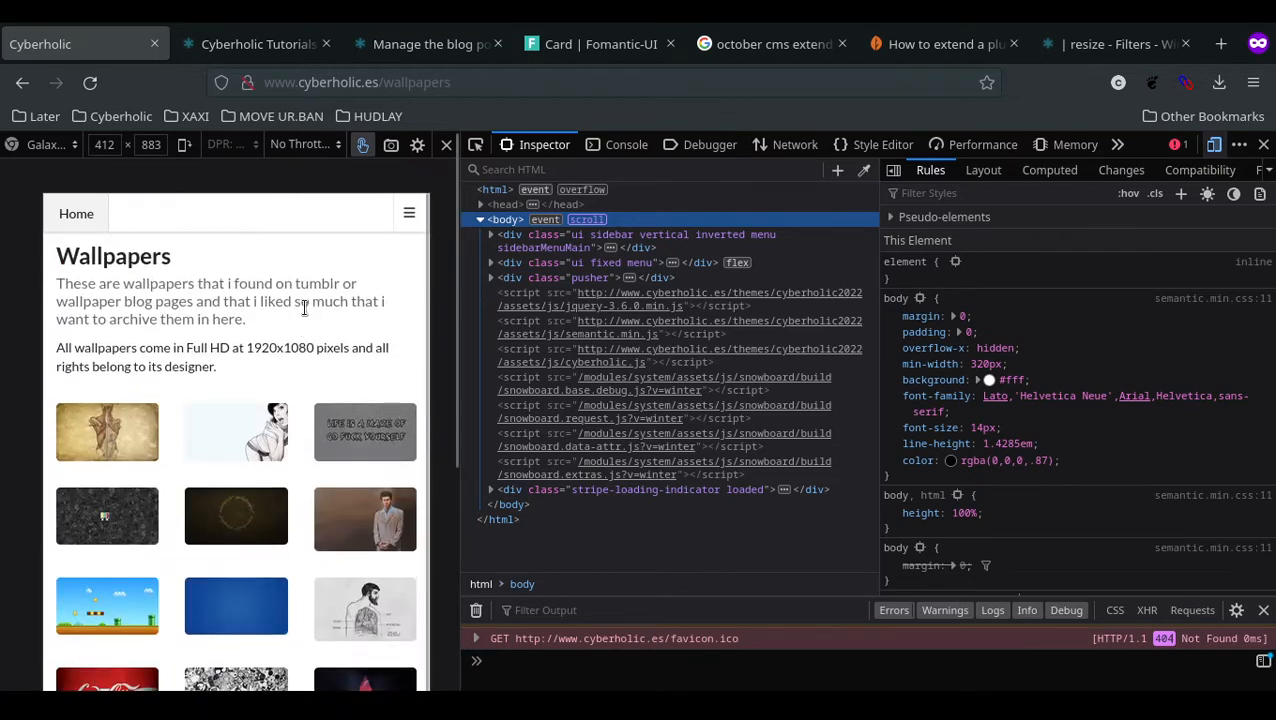
scroll("down", 3)
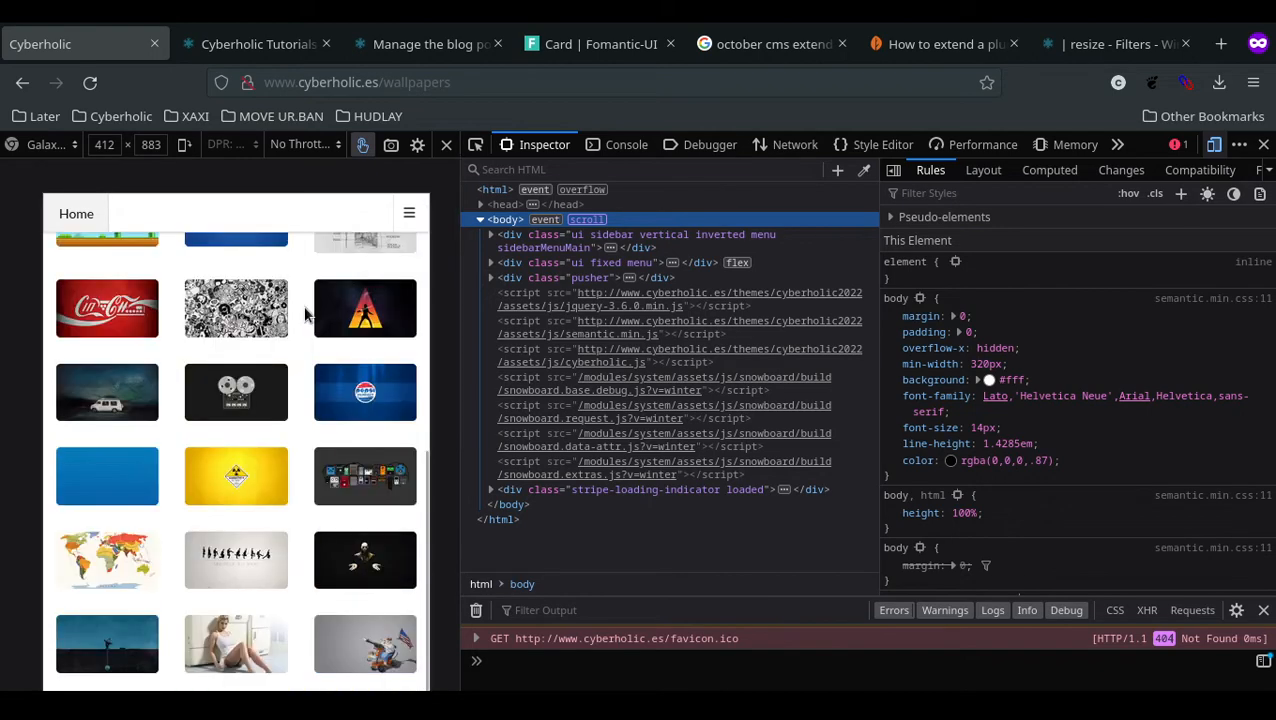
scroll("down", 3)
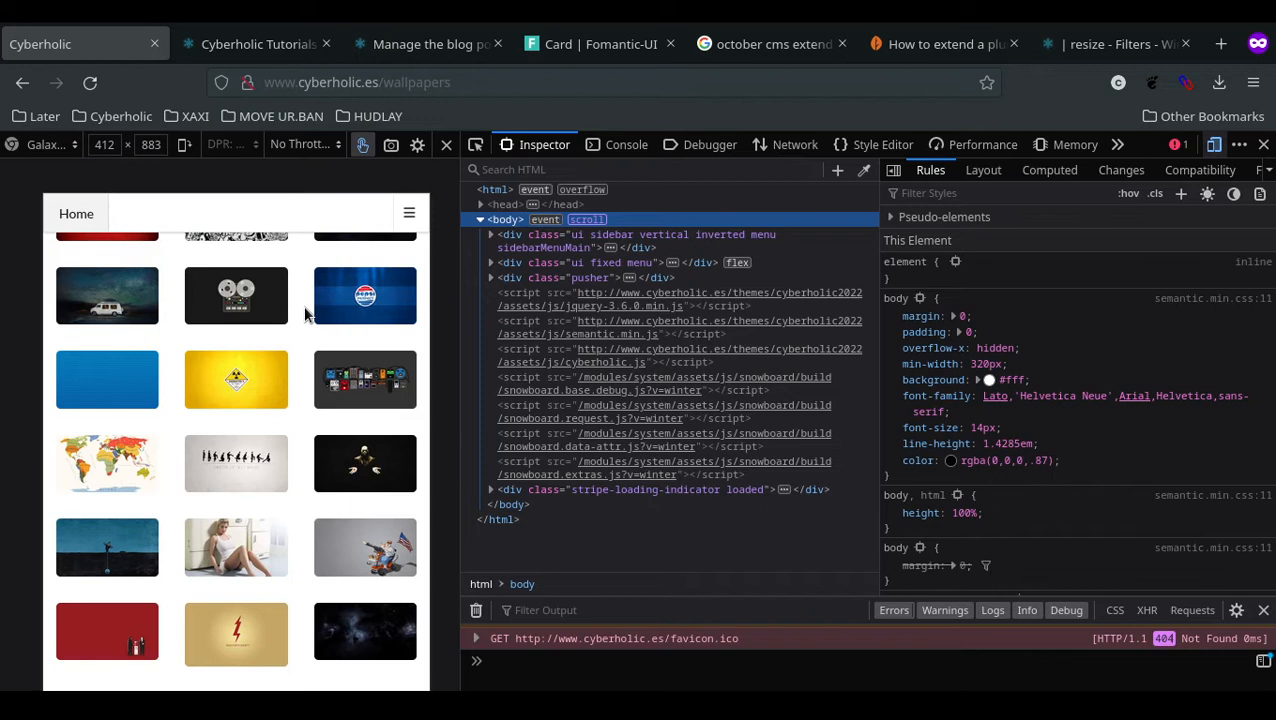
scroll("down", 3)
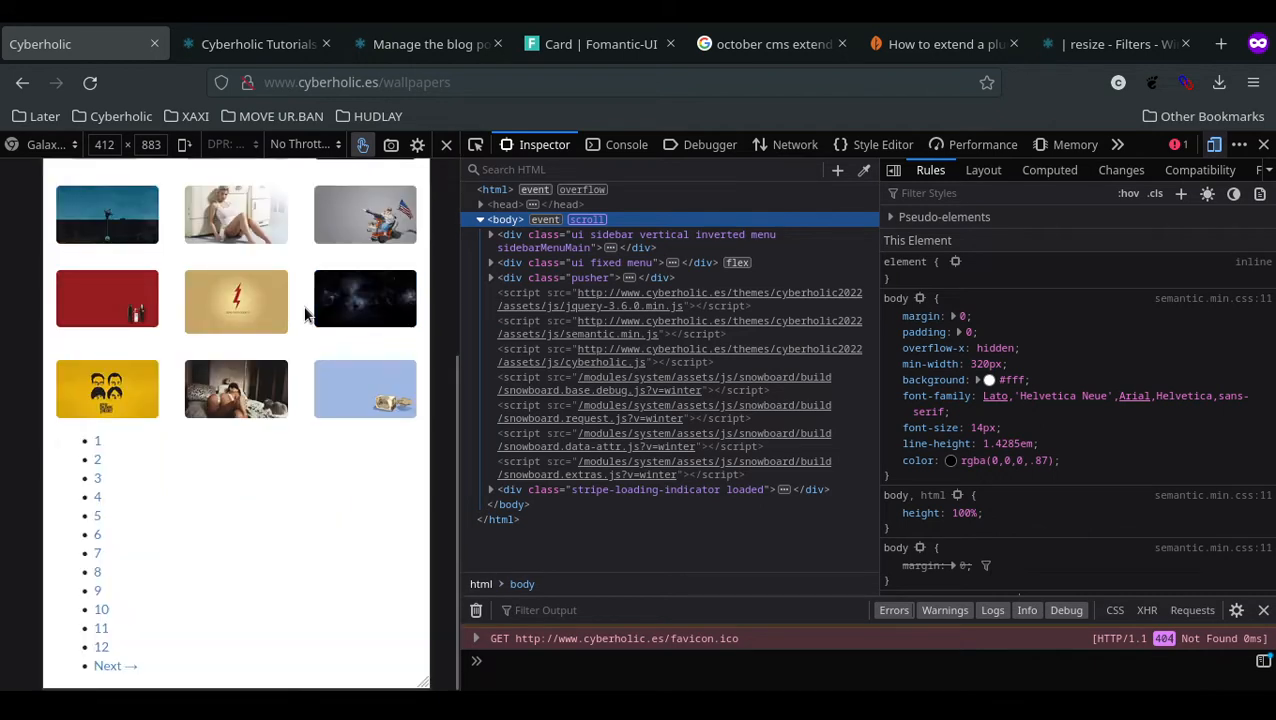
mouse_move(107, 650)
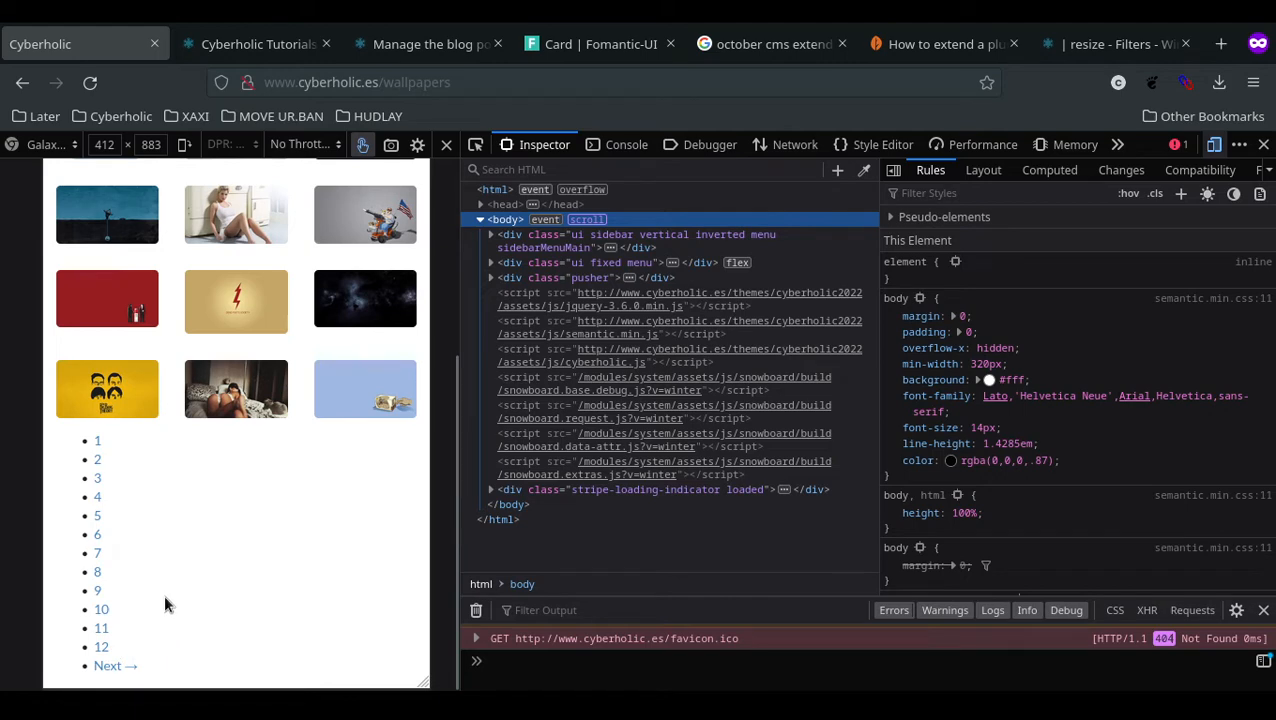
scroll("down", 3)
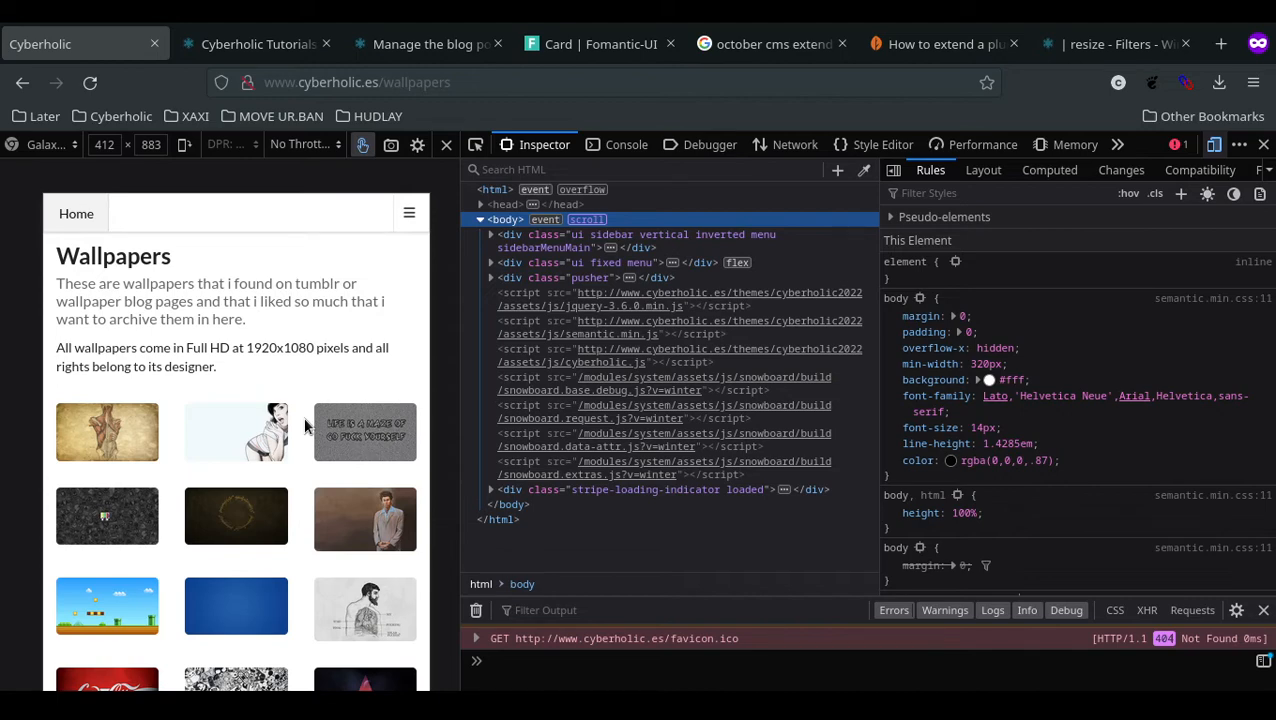
scroll("down", 3)
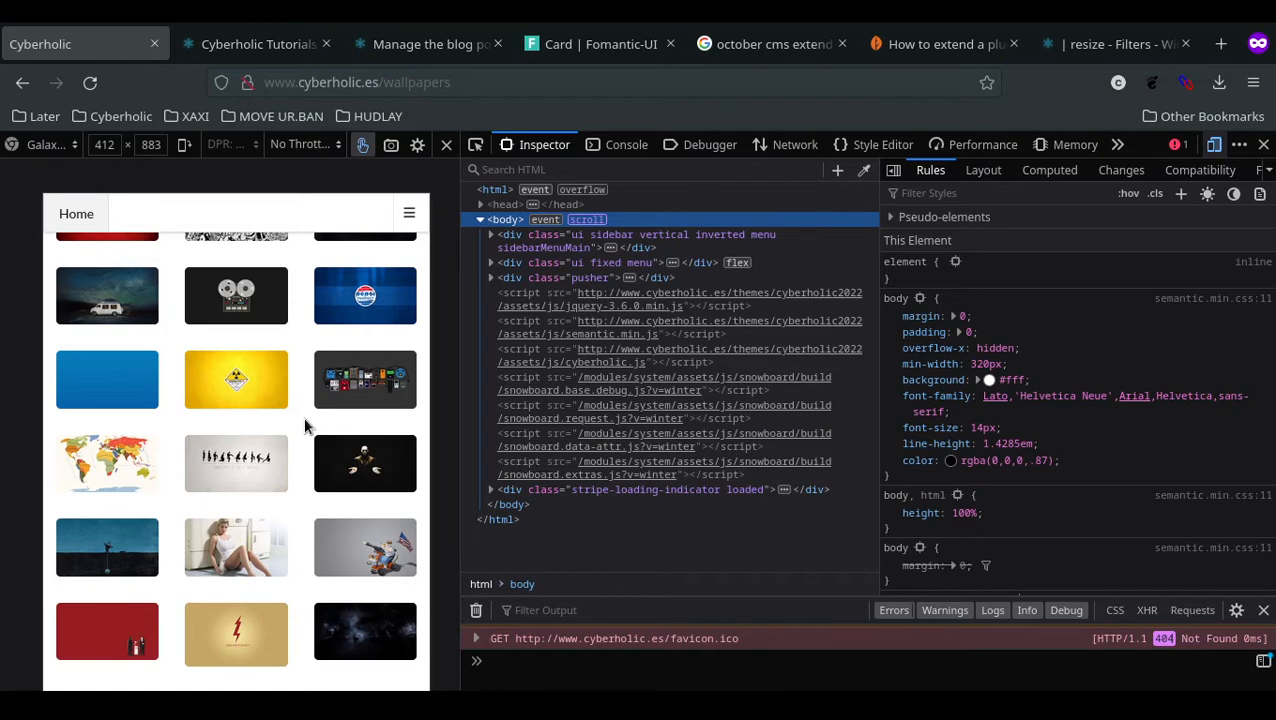
scroll("down", 3)
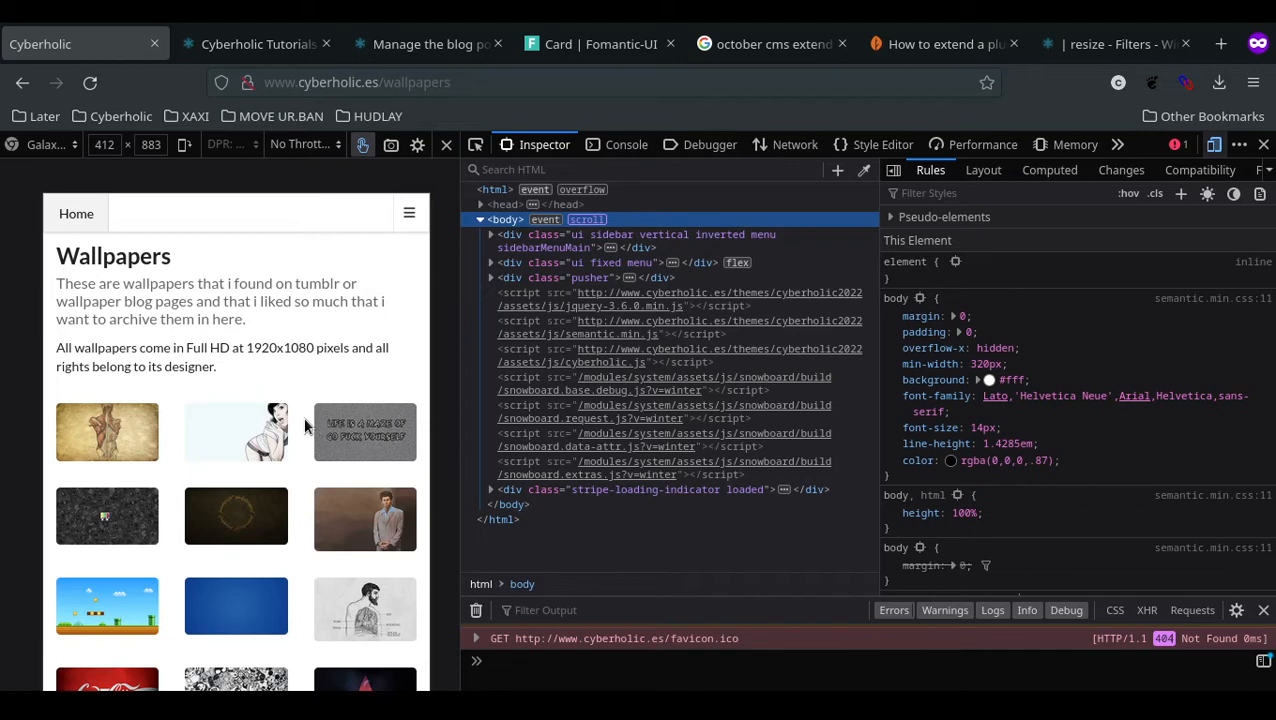
scroll("down", 3)
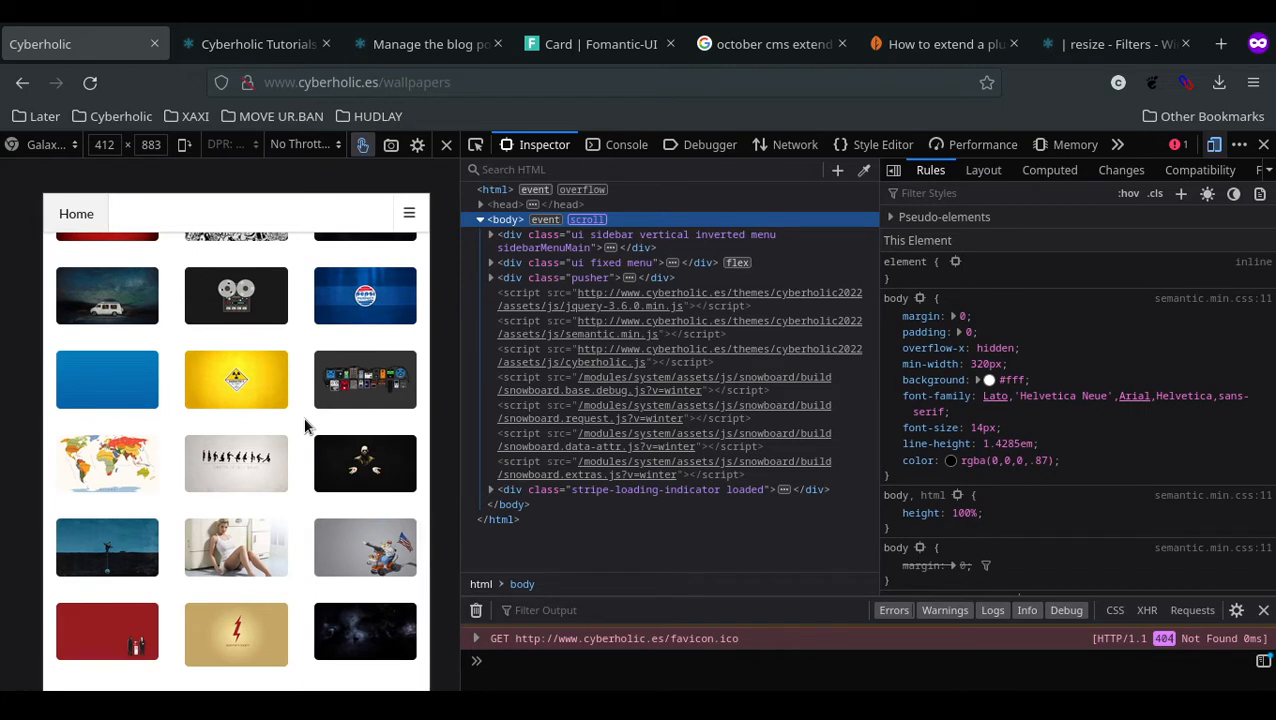
scroll("down", 3)
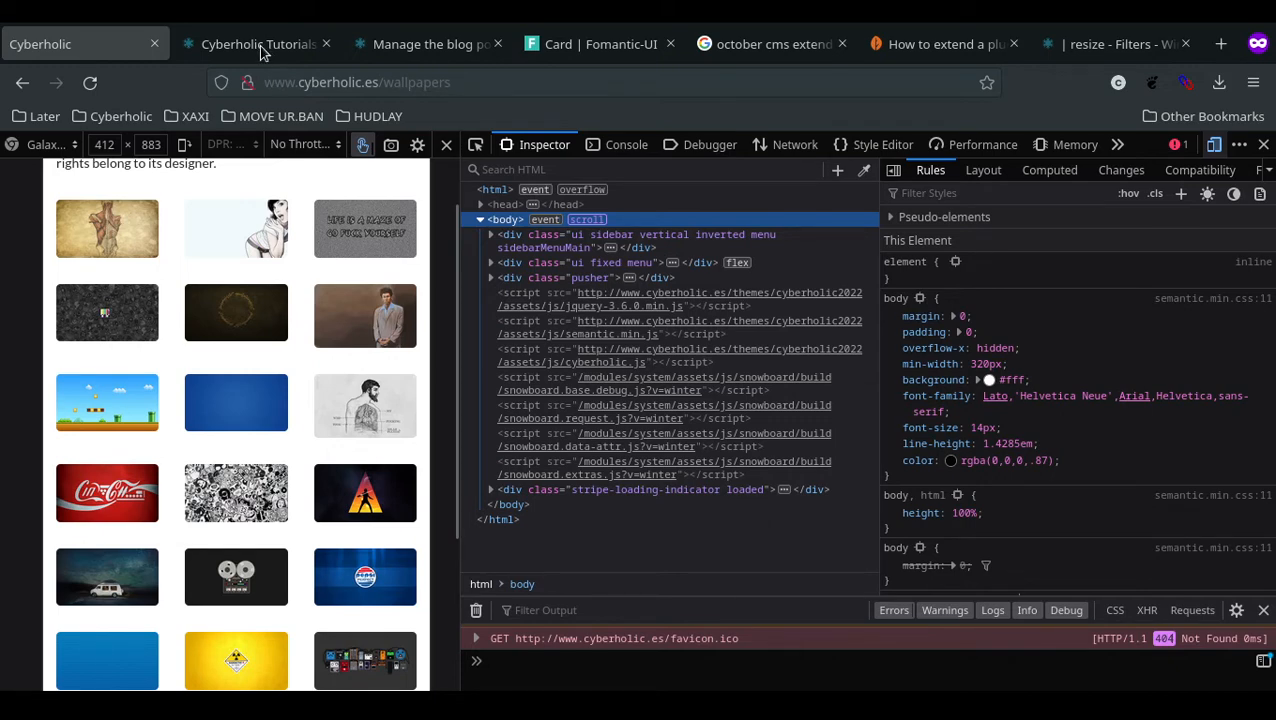
Return to the Winter CMS backend and bring the Wallpapers page markup into the editor
left_click(257, 43)
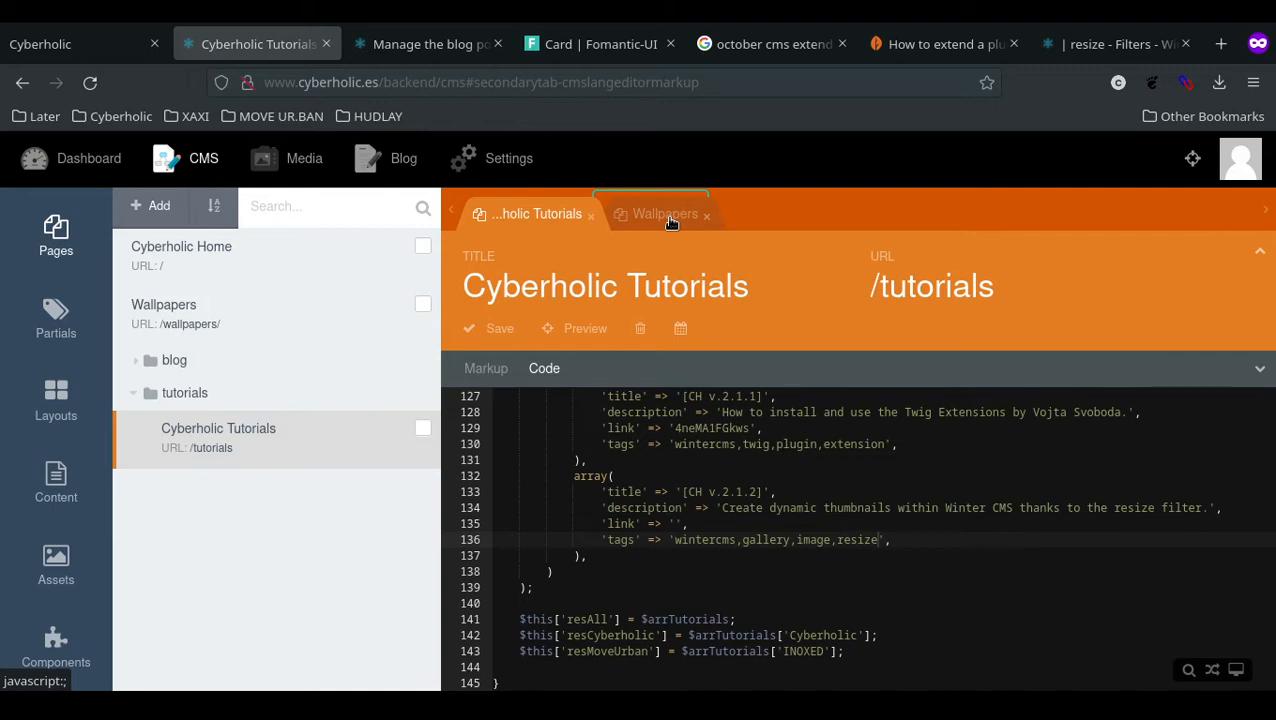
left_click(664, 213)
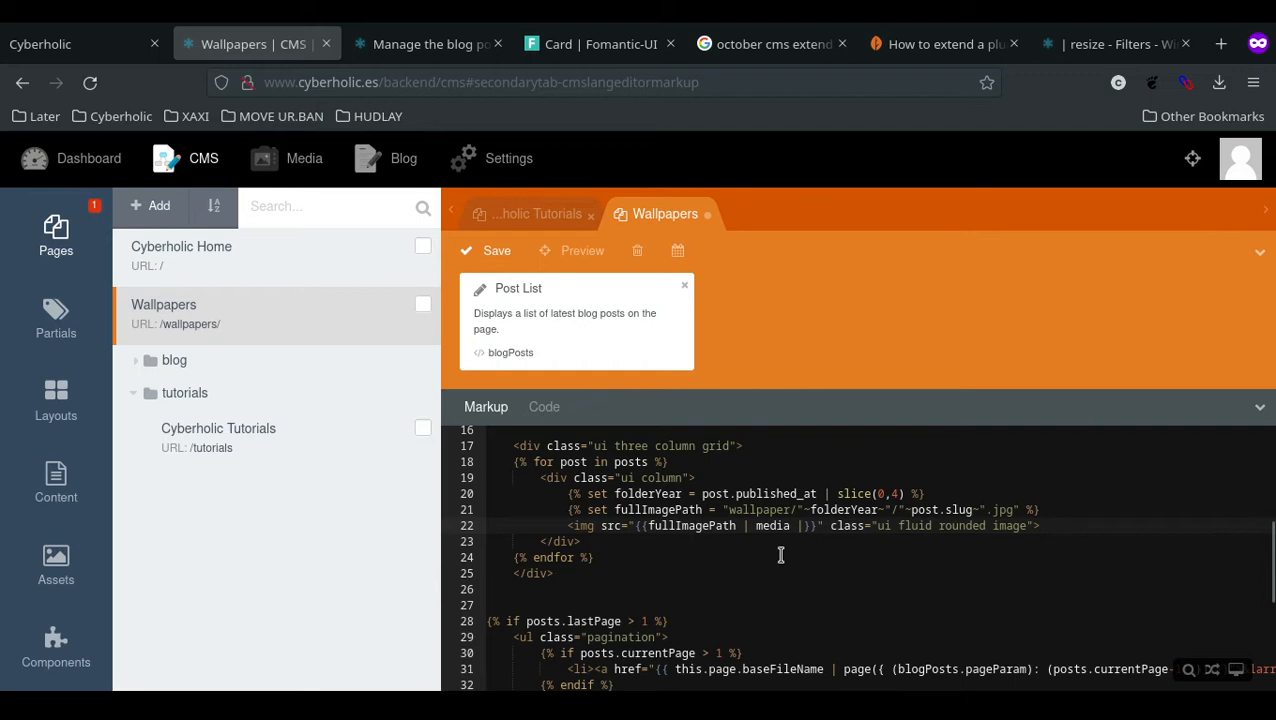
Edit line 22 so the gallery img src pipes media through | resize(200,null)
type("rrw")
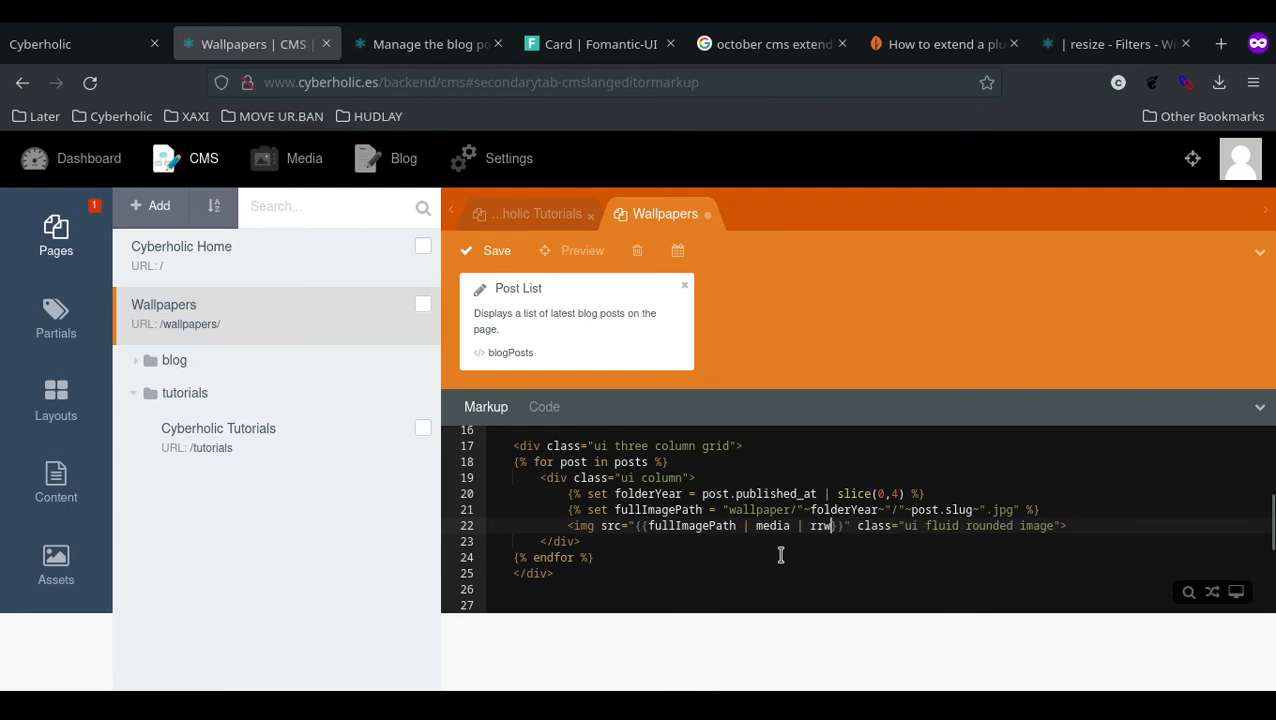
type("esize(")
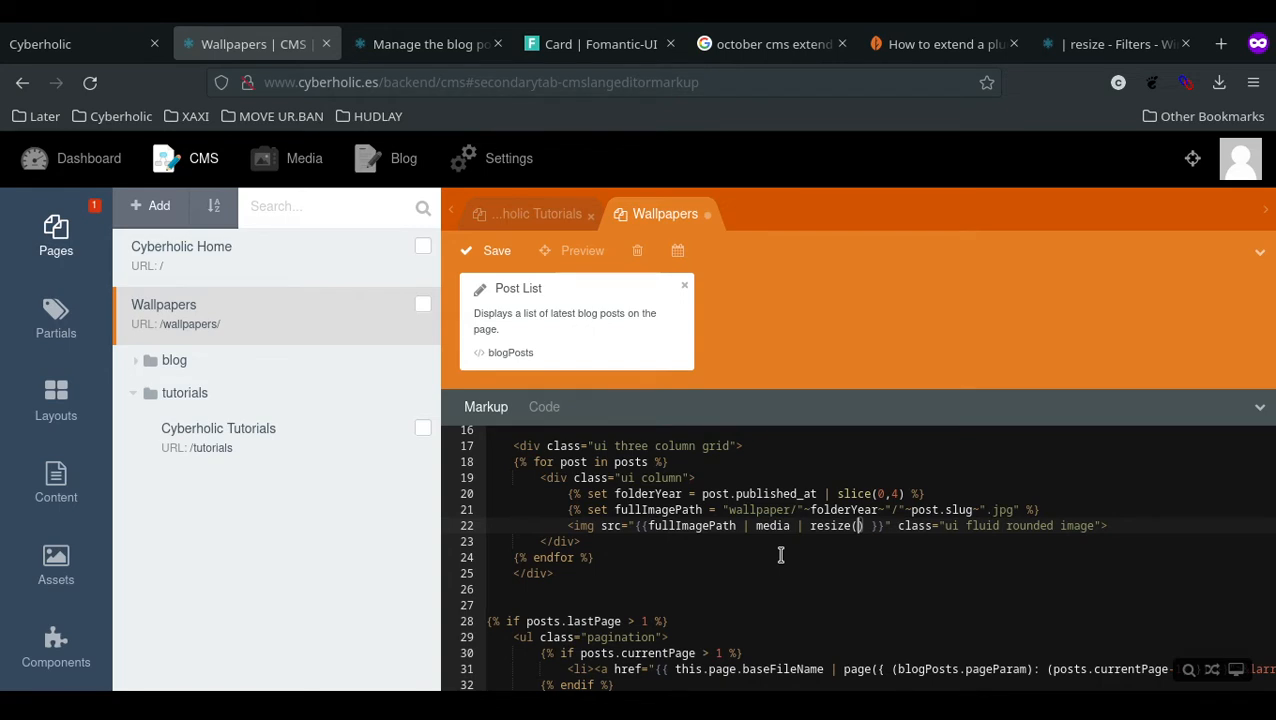
type("200")
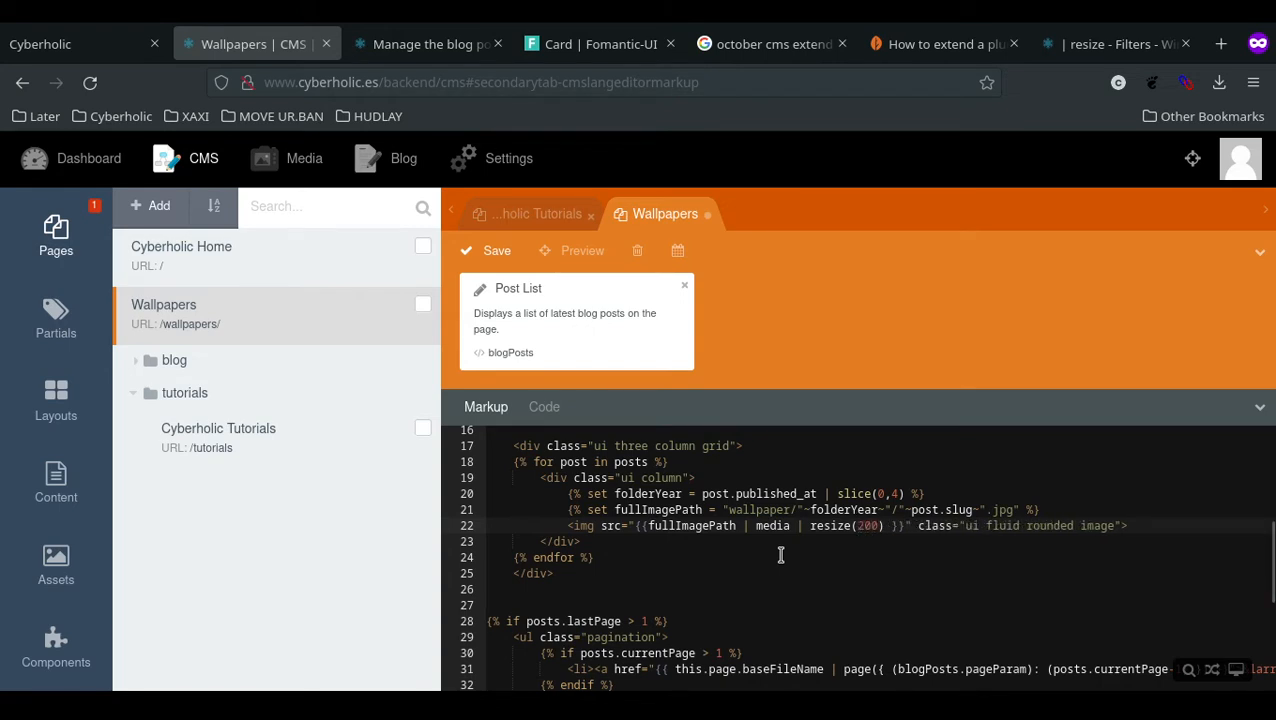
type(",")
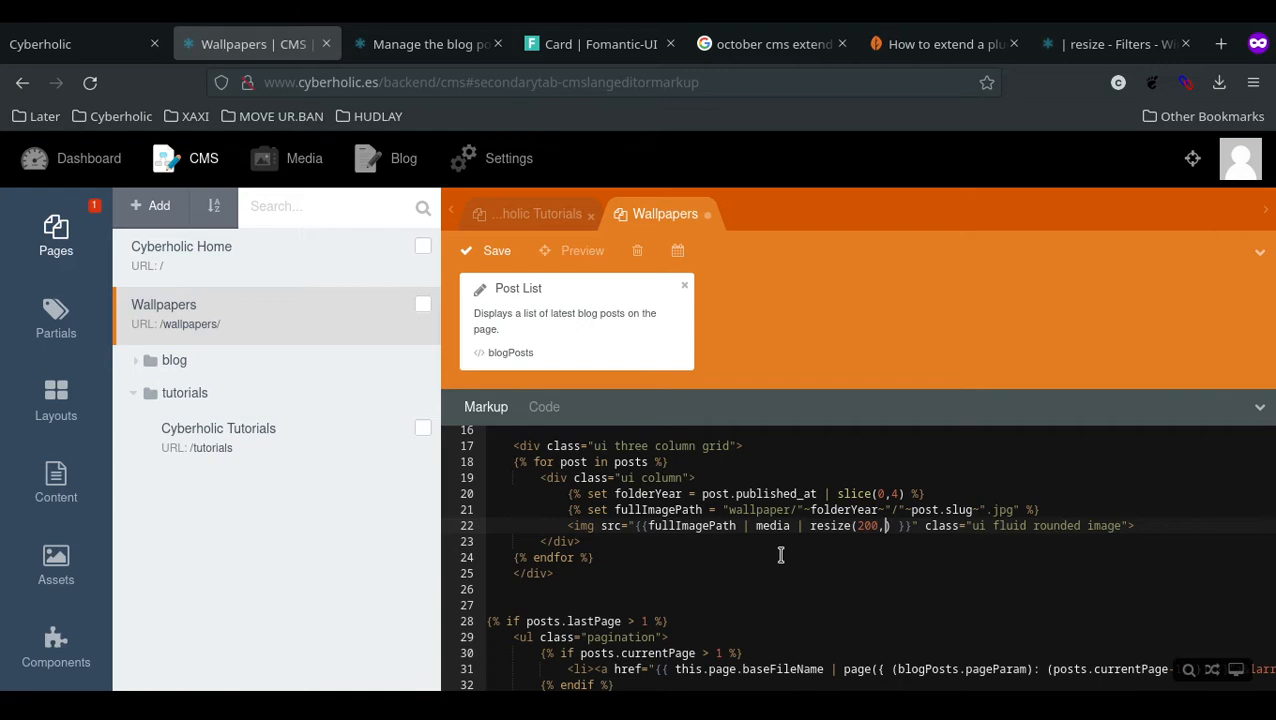
type("null")
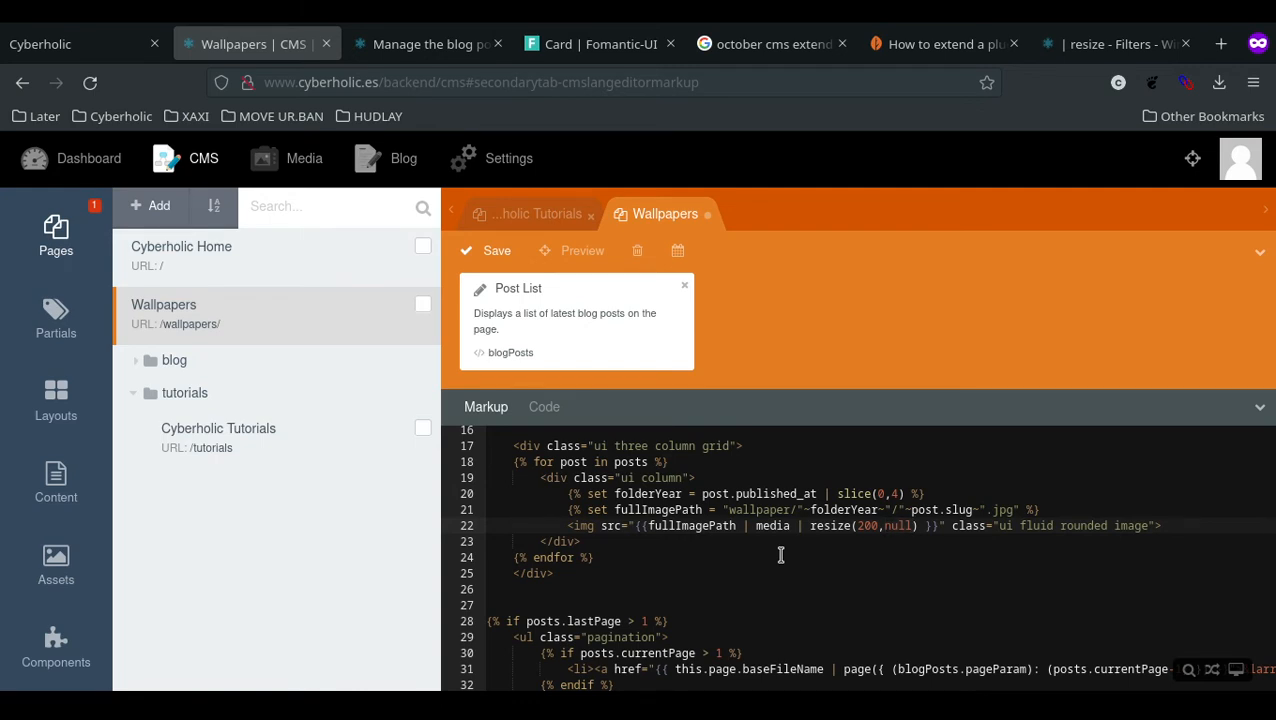
type(",")
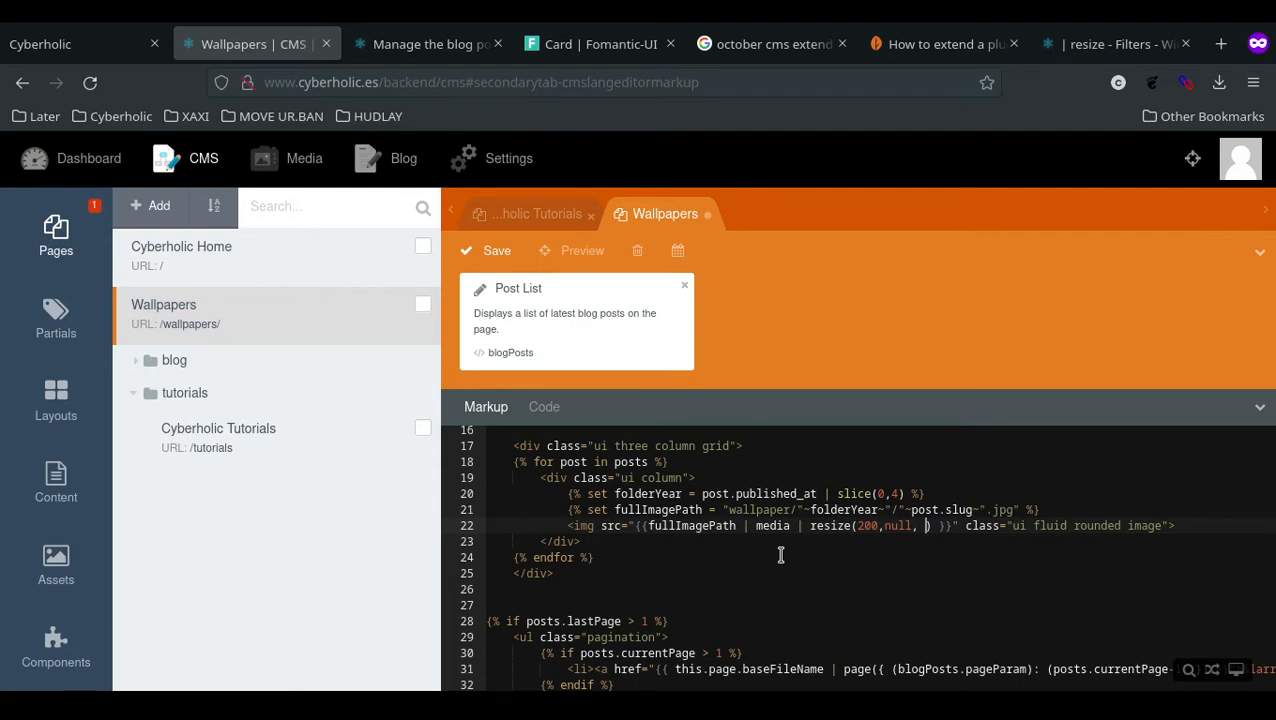
type("'")
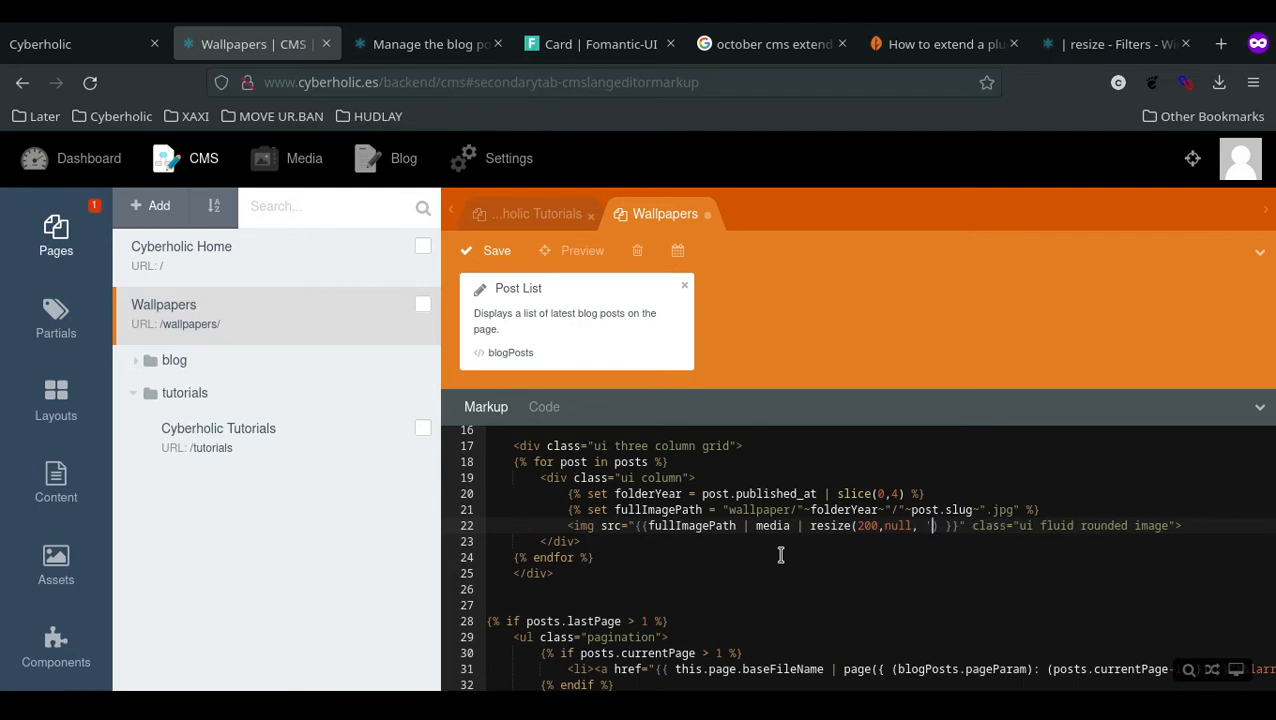
type("crop")
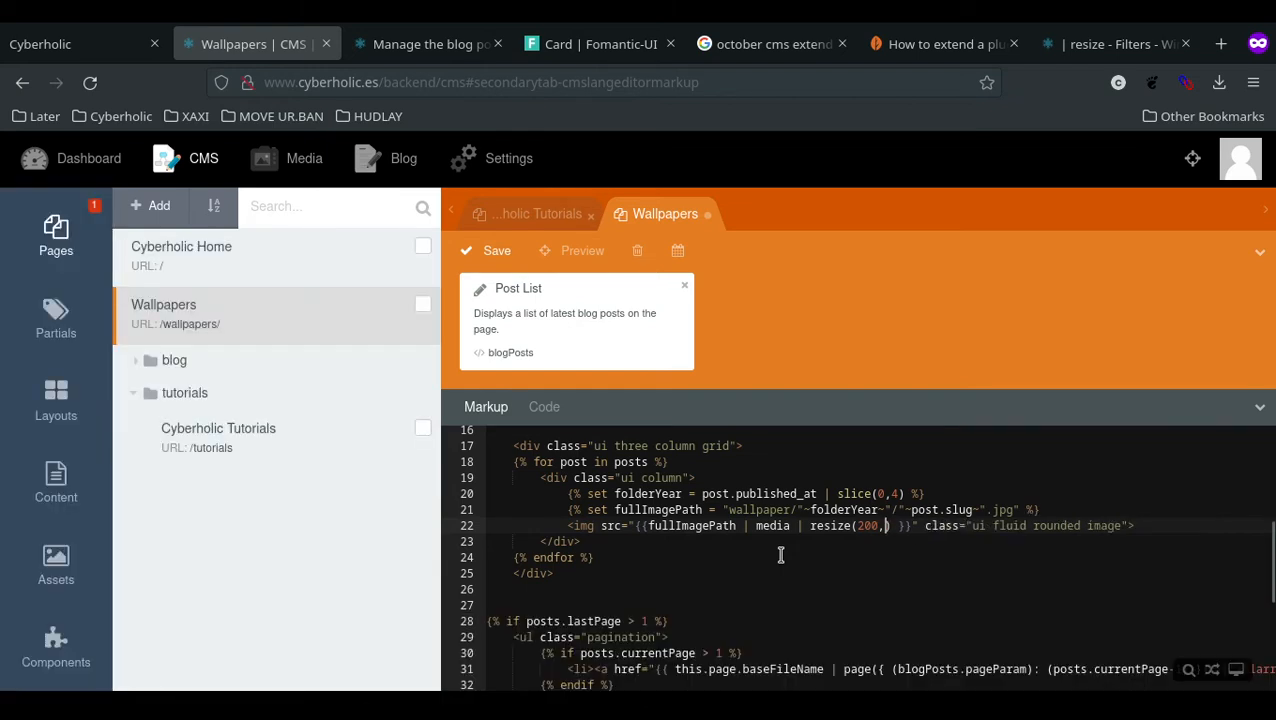
type("null")
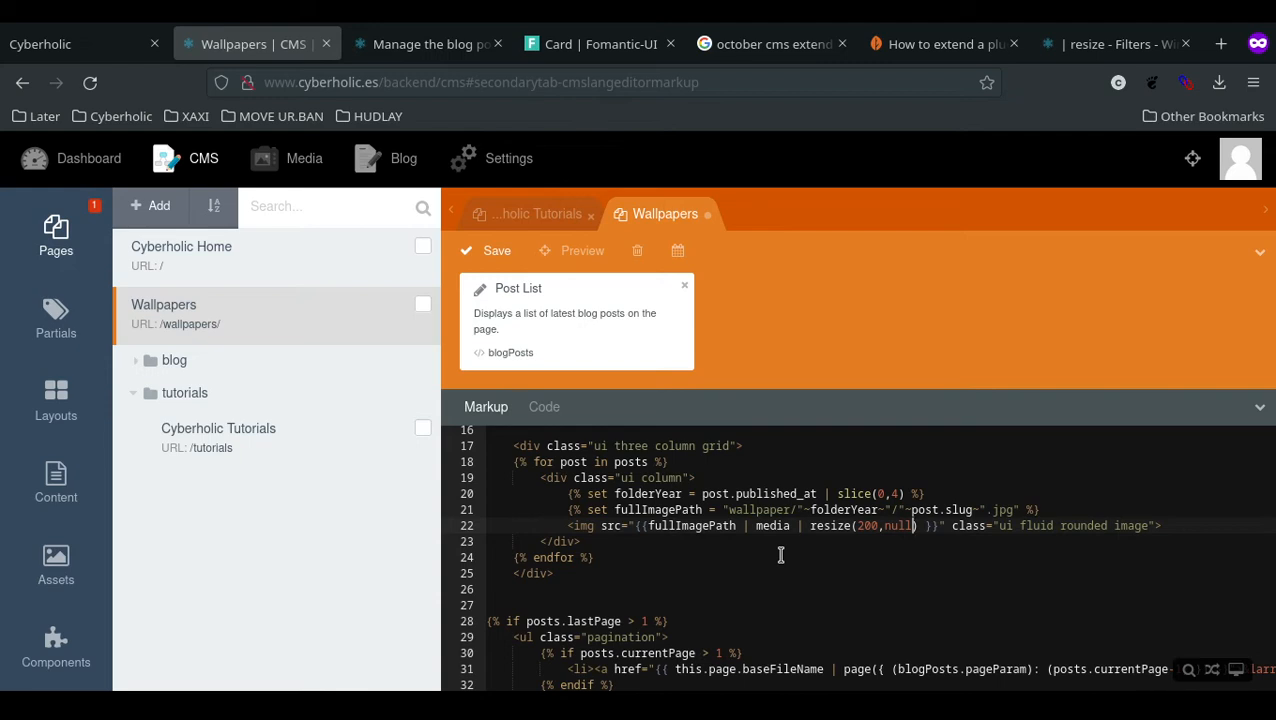
Save the Wallpapers template and switch back to the live Cyberholic Wallpapers tab
left_click(490, 250)
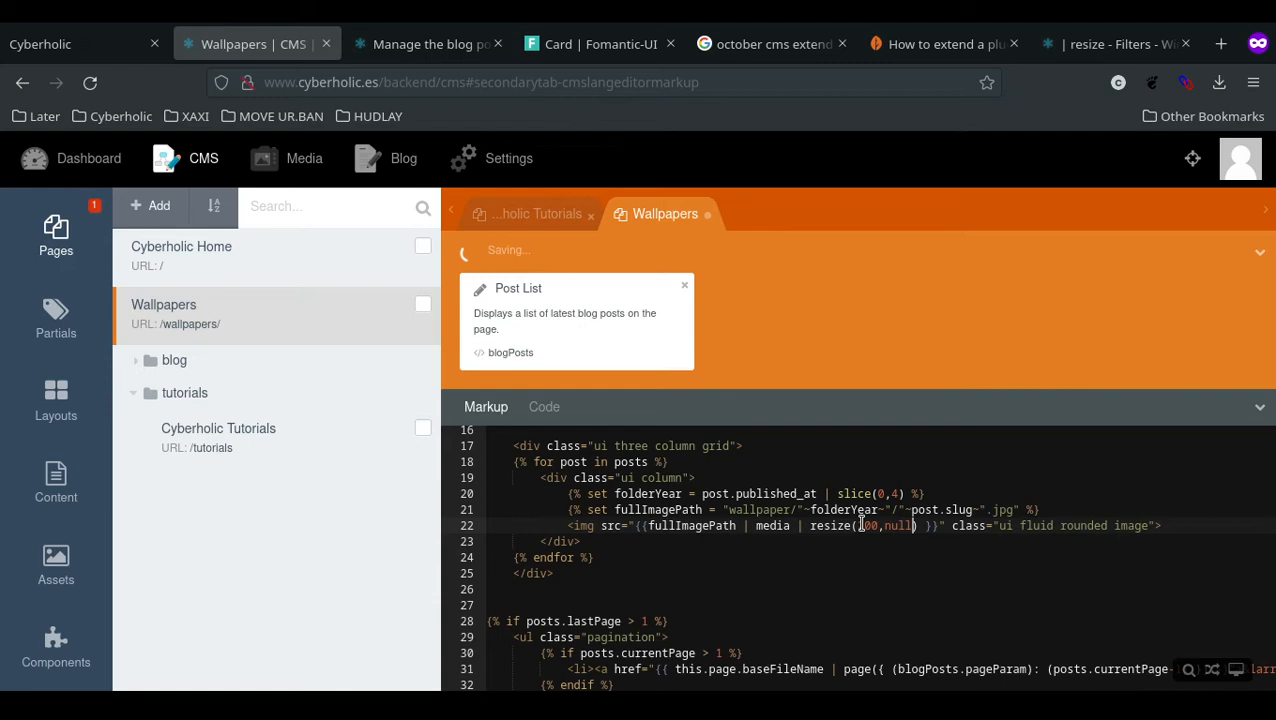
type("20")
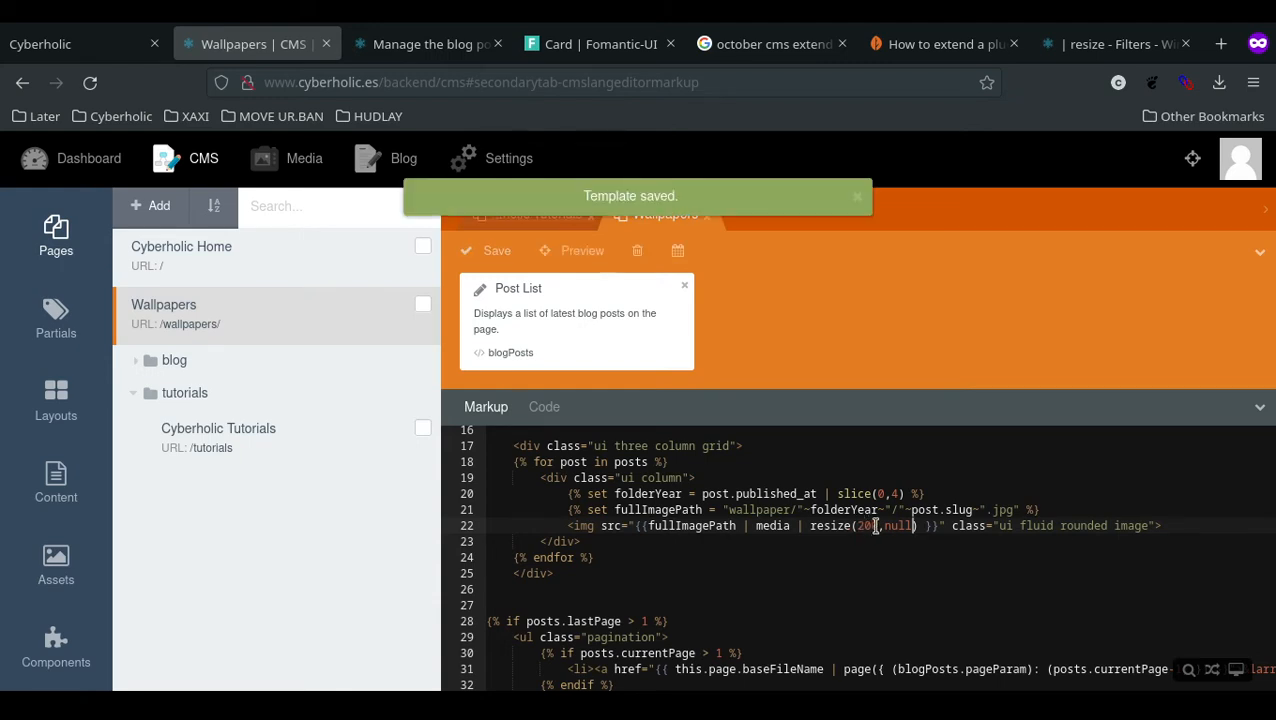
left_click(75, 44)
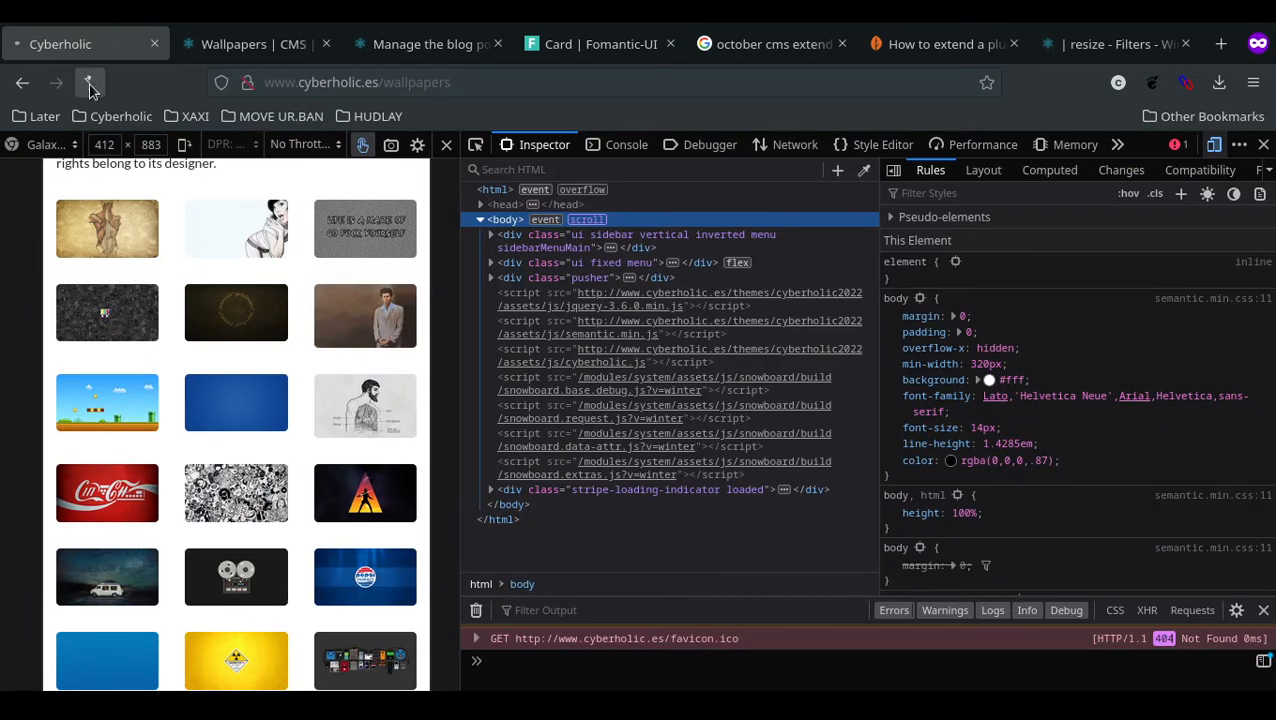
Reload the Wallpapers page so the gallery shows the newly resized thumbnails
left_click(57, 82)
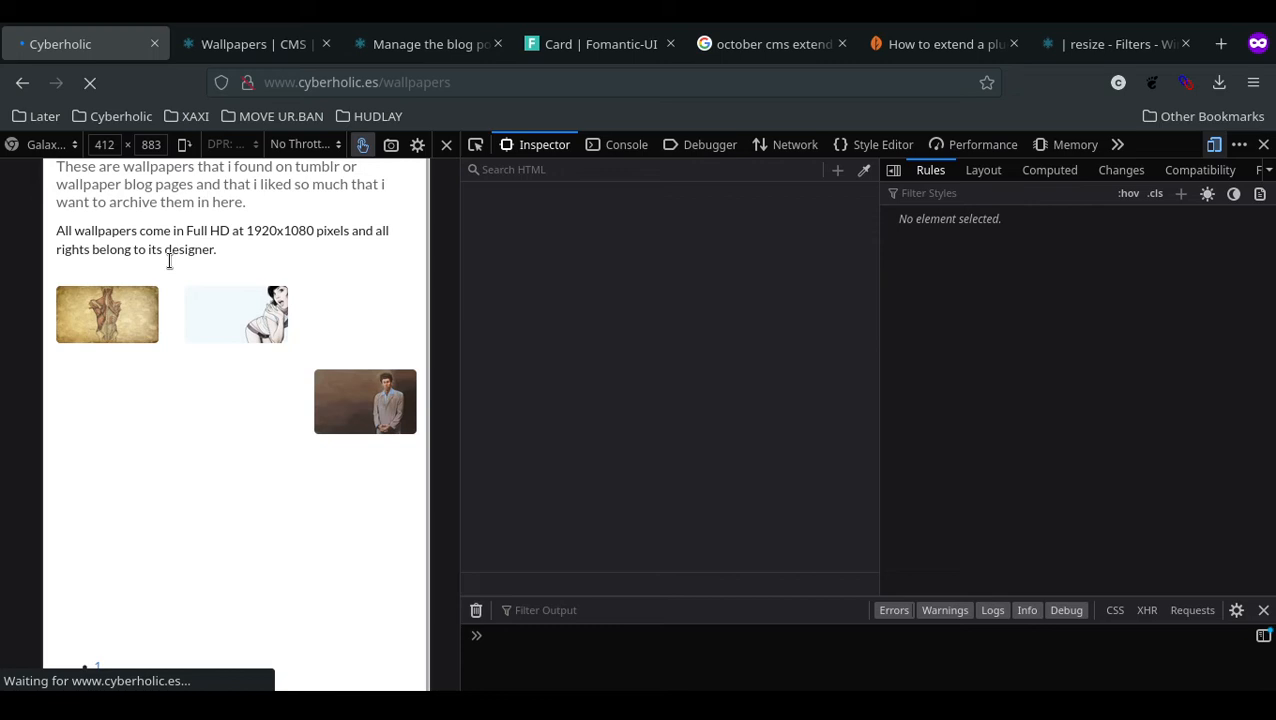
scroll("down", 3)
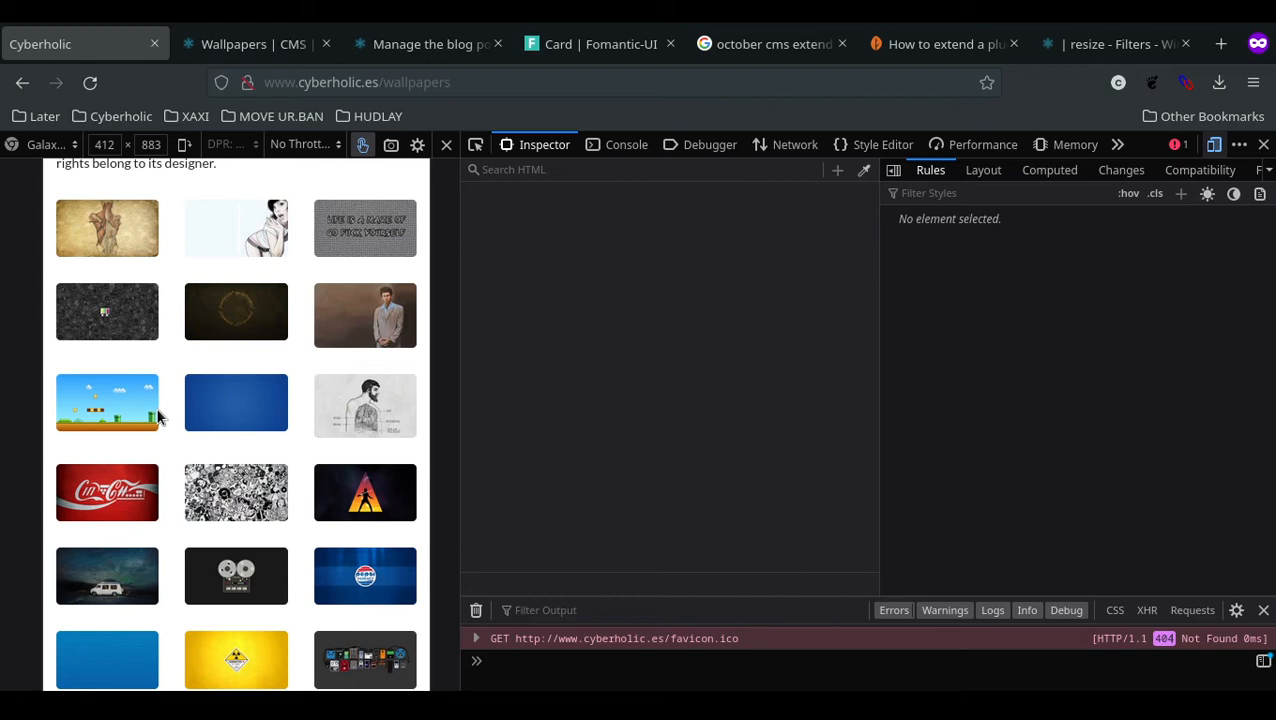
Inspect the first gallery thumbnail to reveal its /resizer/... auto-generated src
left_click(107, 228)
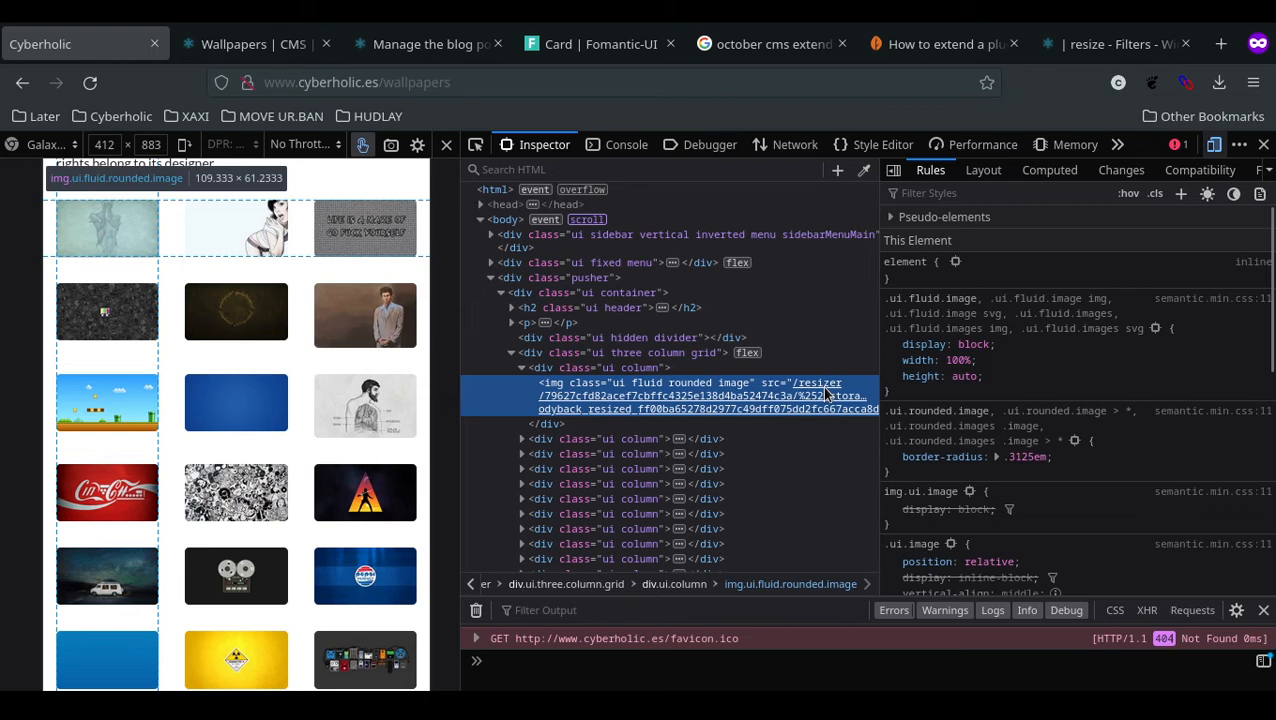
mouse_move(805, 404)
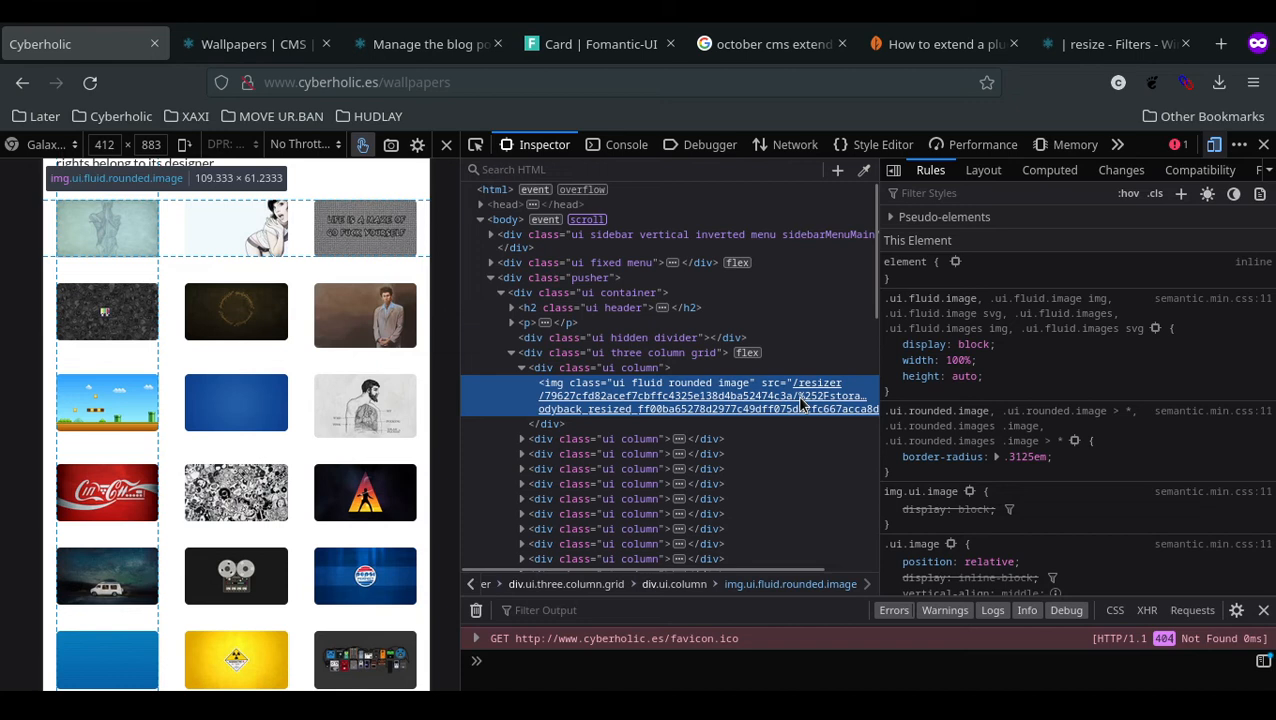
mouse_move(805, 405)
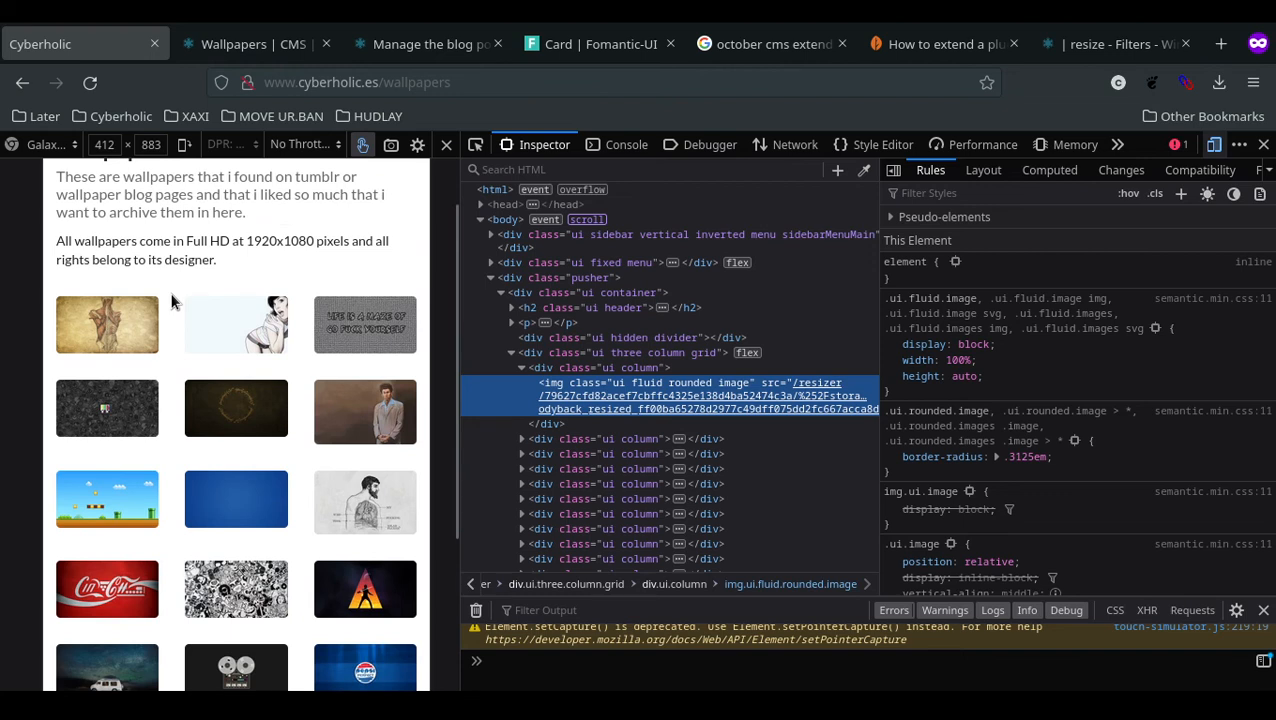
mouse_move(172, 301)
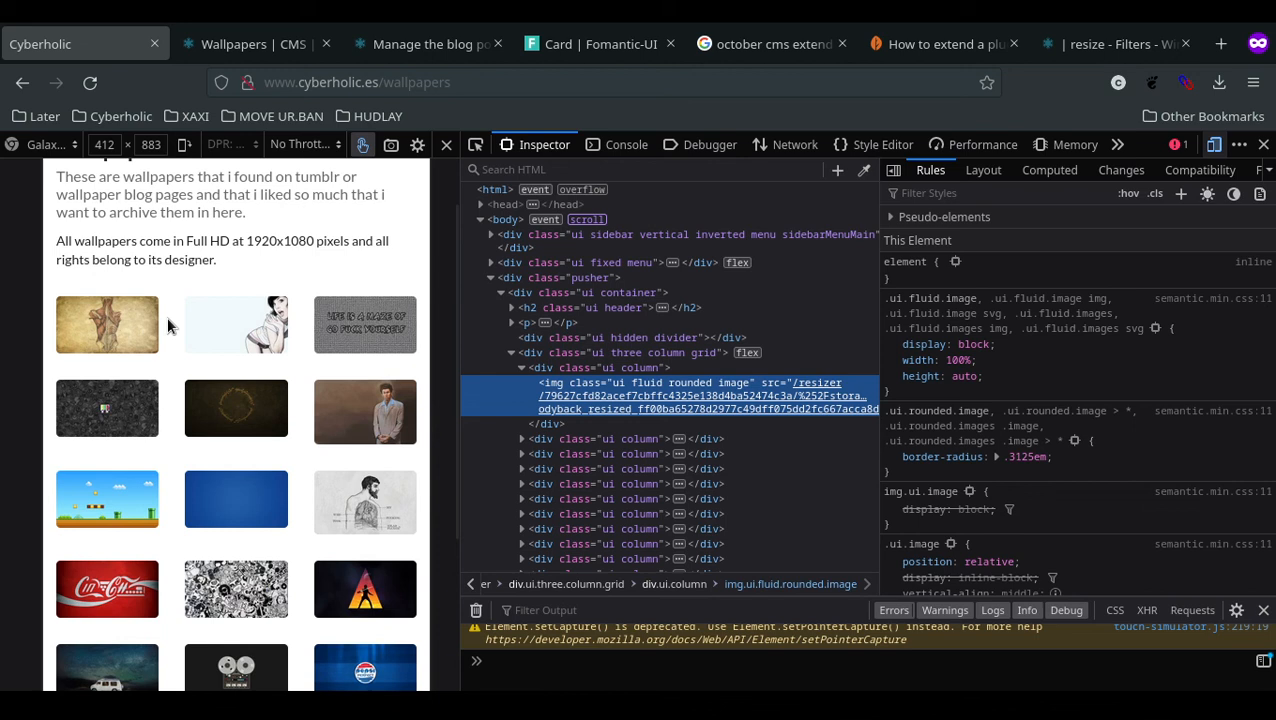
mouse_move(177, 373)
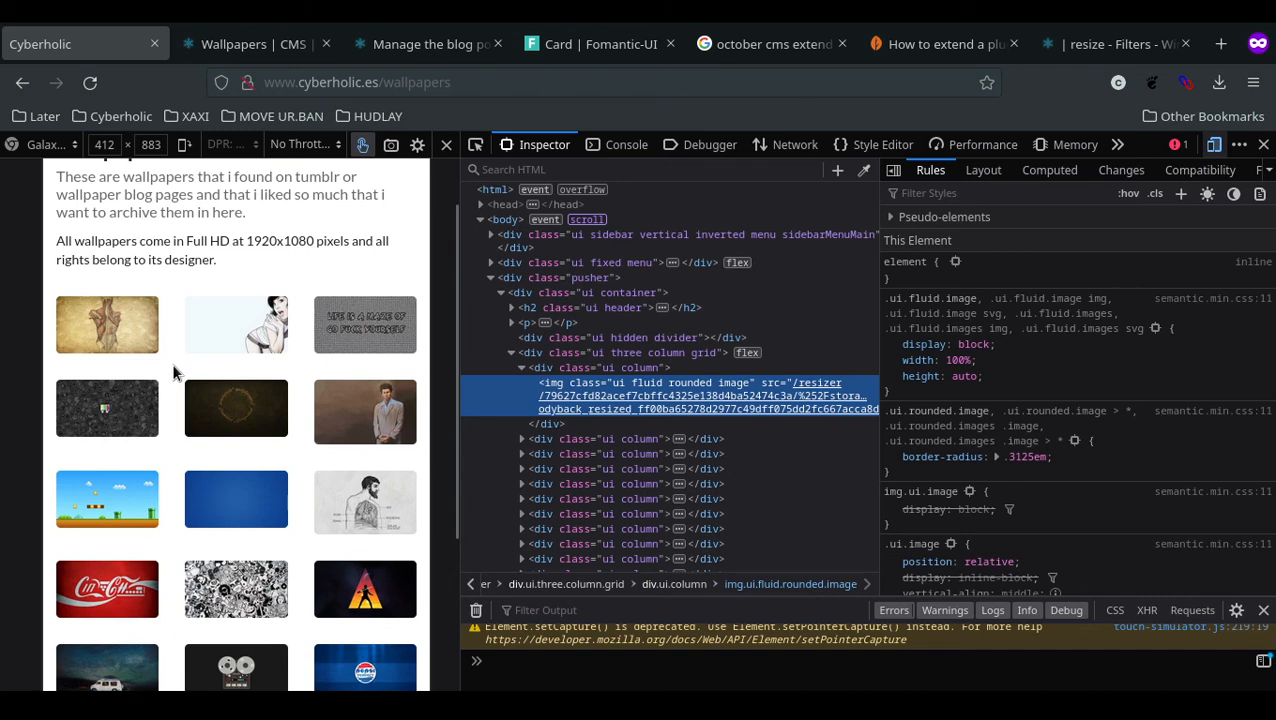
mouse_move(418, 475)
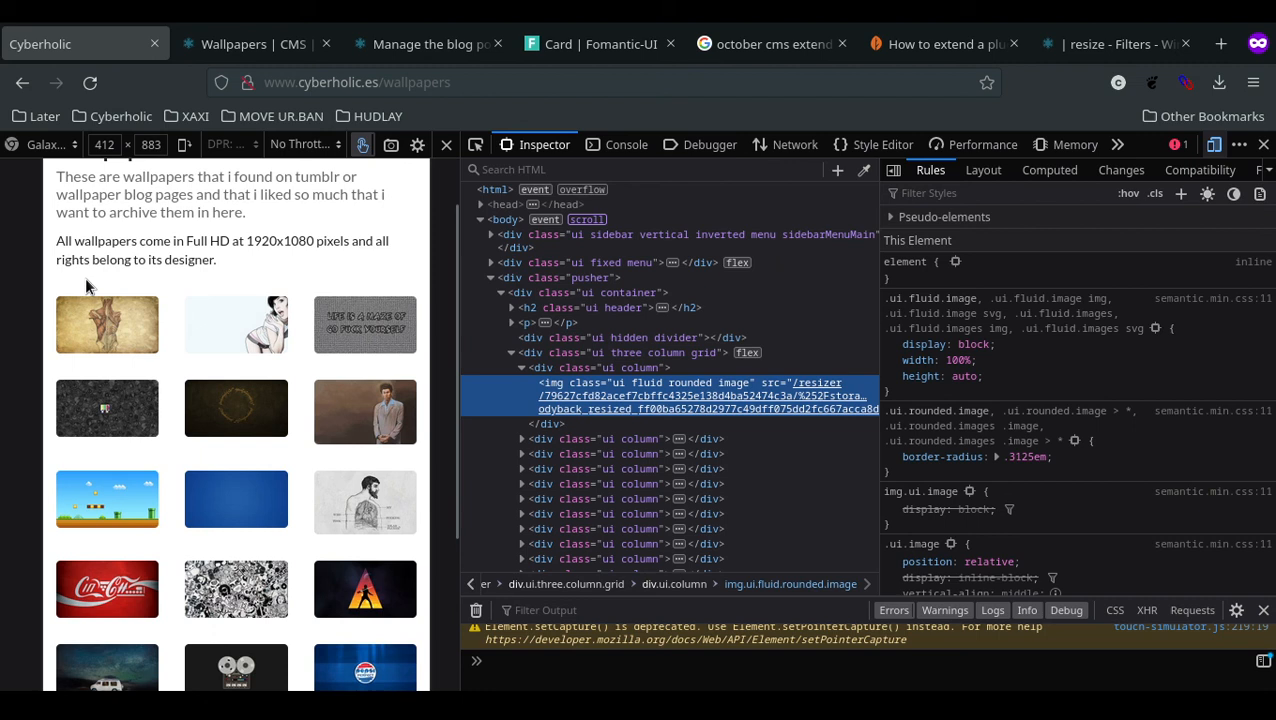
mouse_move(168, 430)
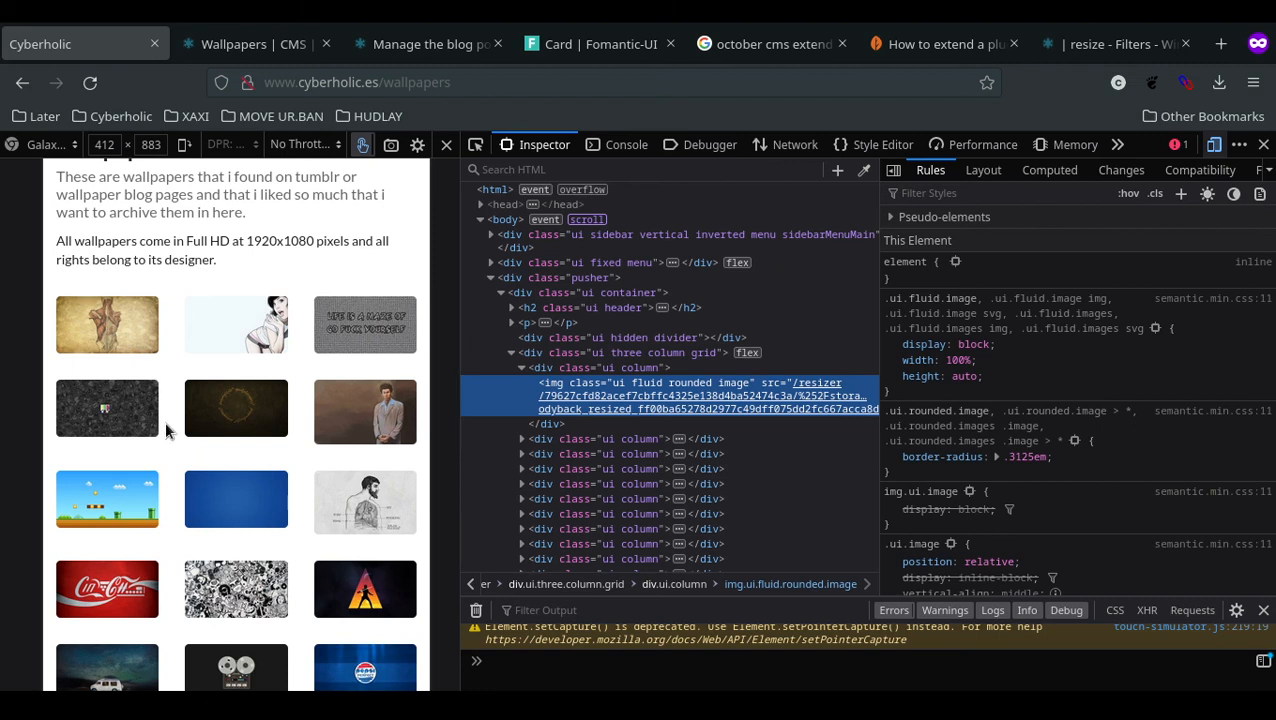
scroll("down", 3)
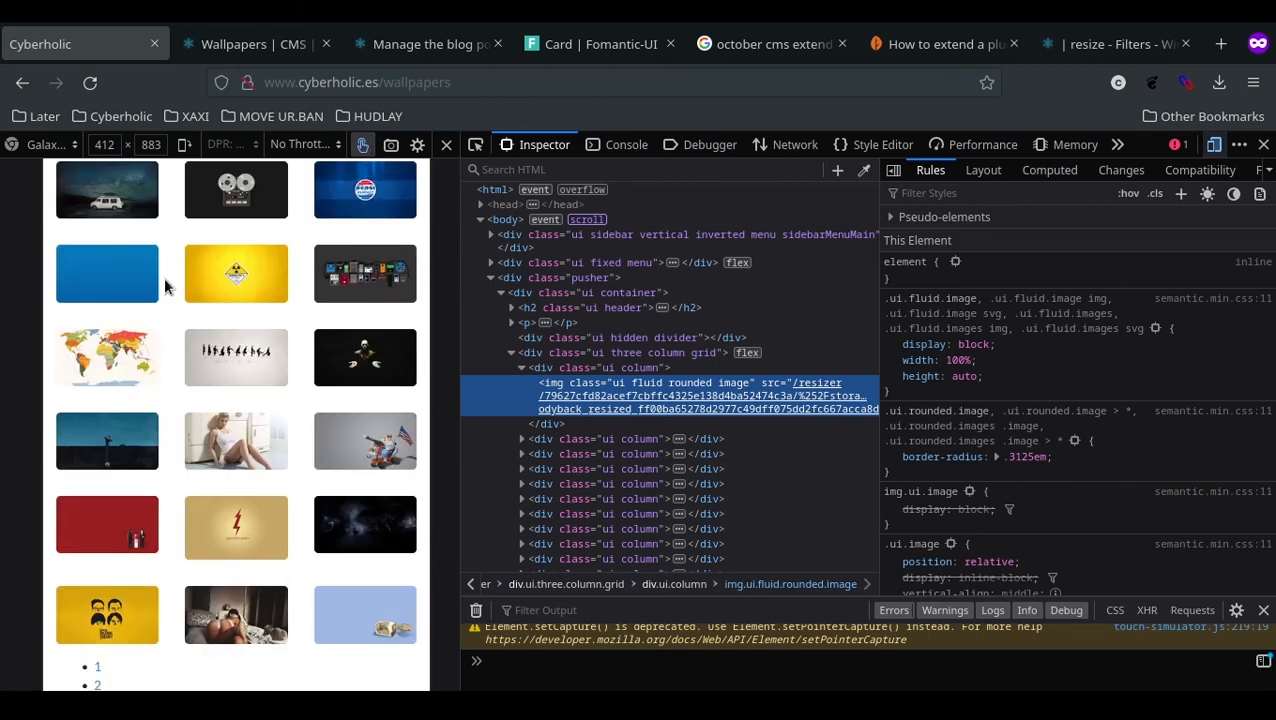